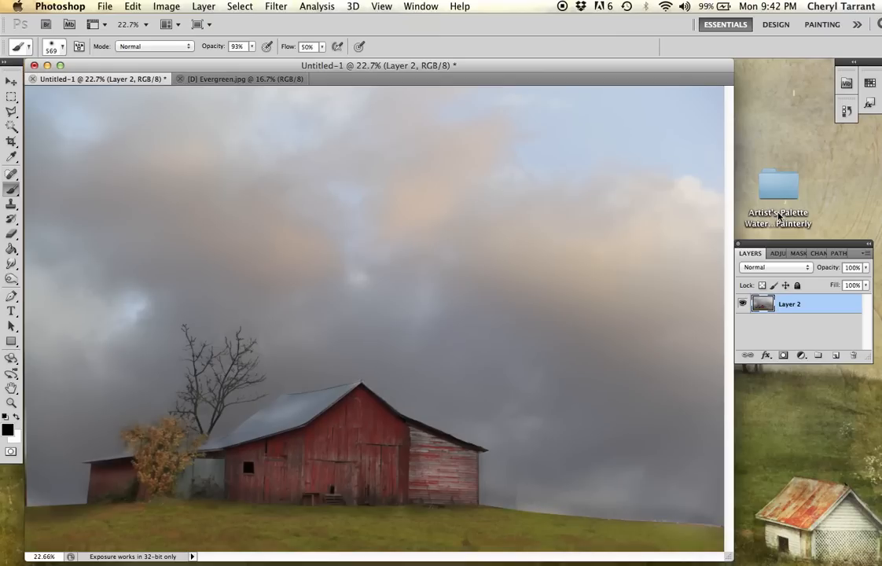
mouse_move(396, 41)
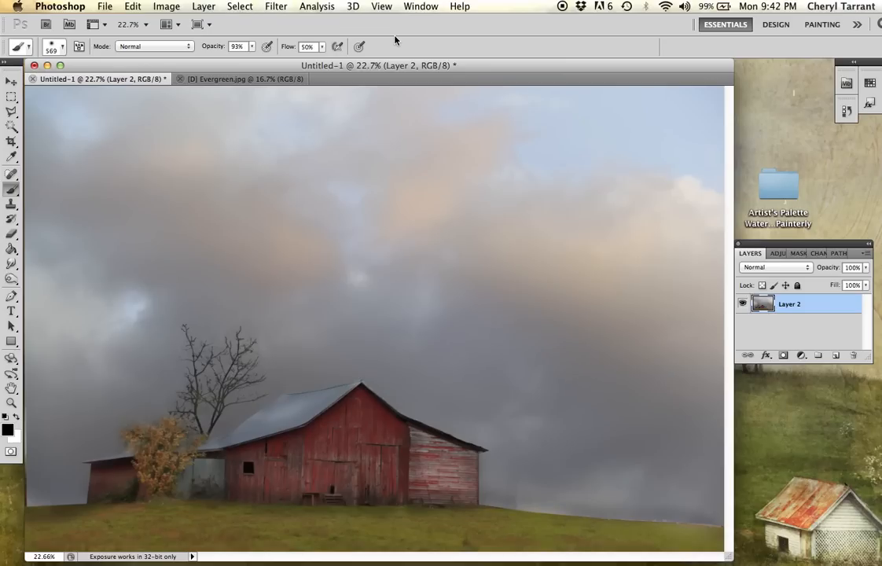
mouse_move(783, 191)
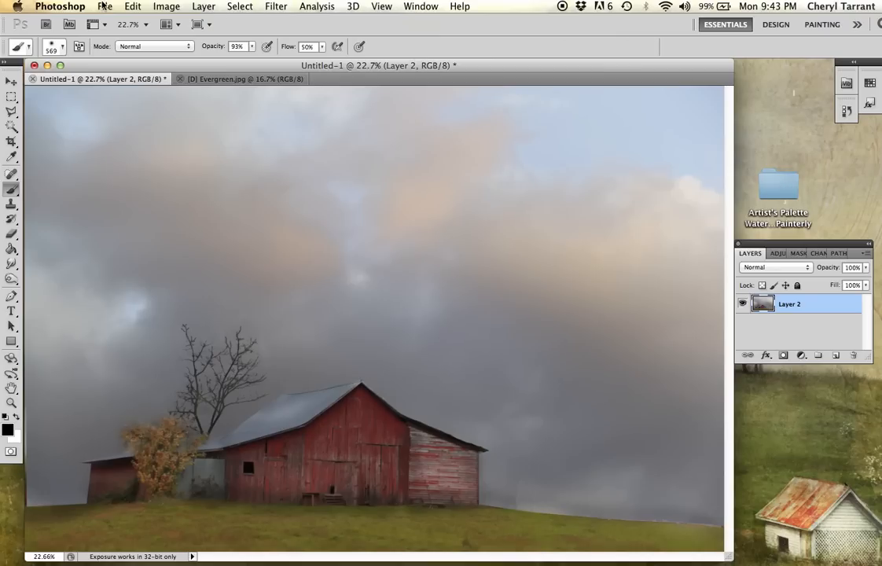
Step: Bring up the File menu to begin opening another image
click(104, 6)
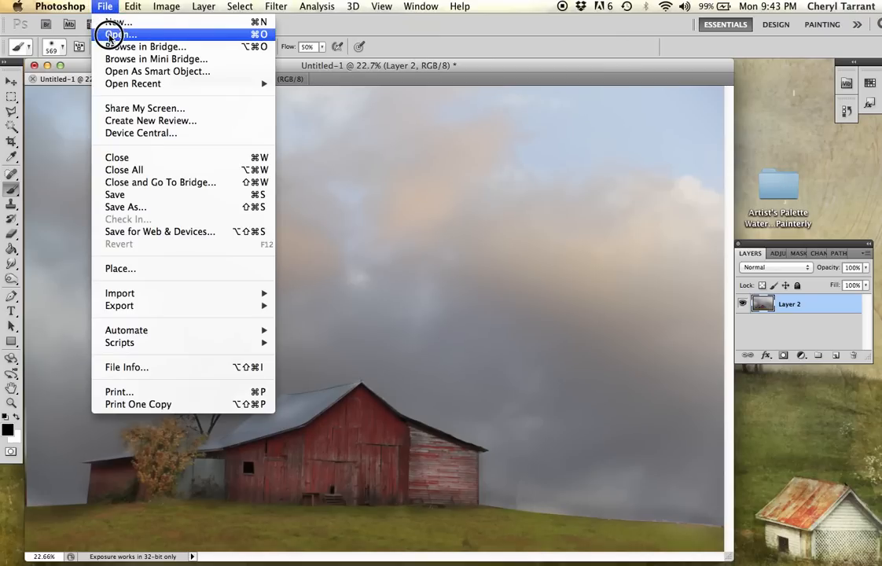
Step: Browse the textures folder, preview Meadow View, and open Evergreen.jpg
click(116, 35)
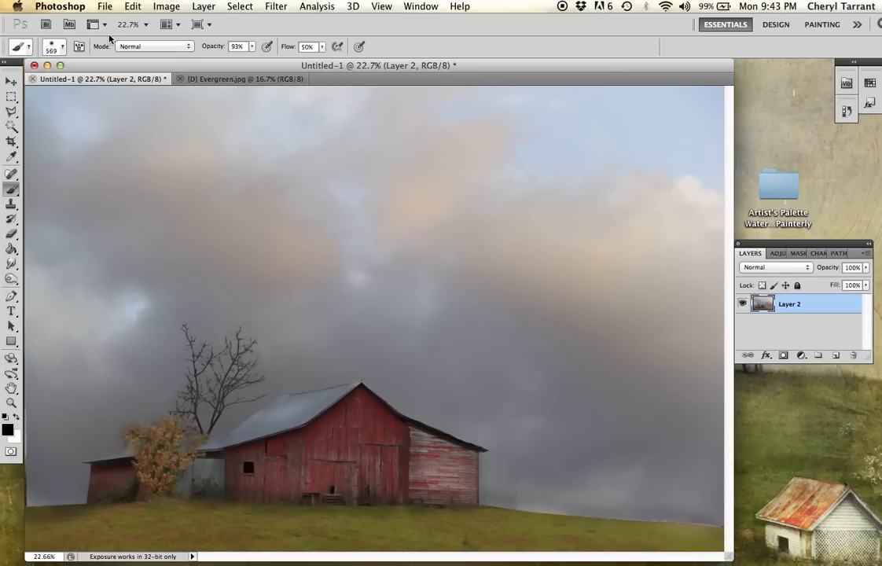
click(104, 7)
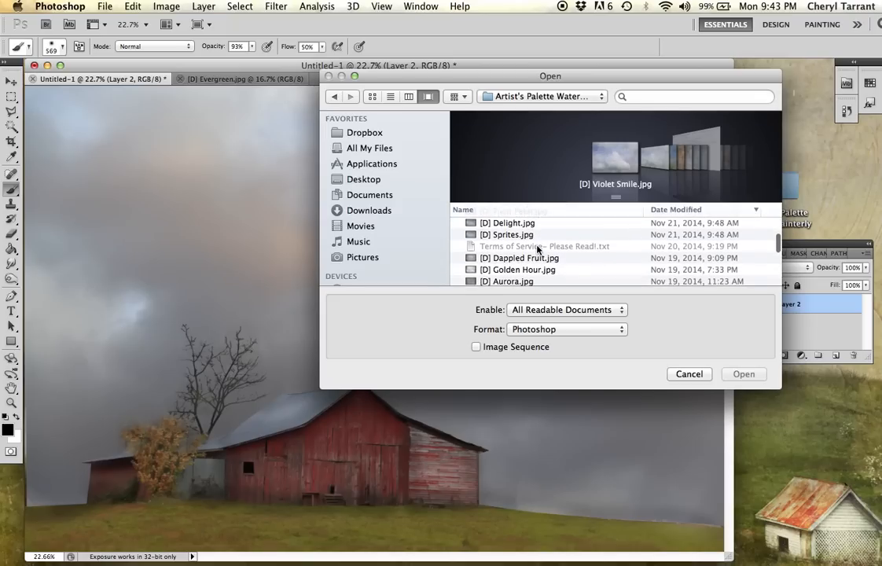
scroll(down, 3)
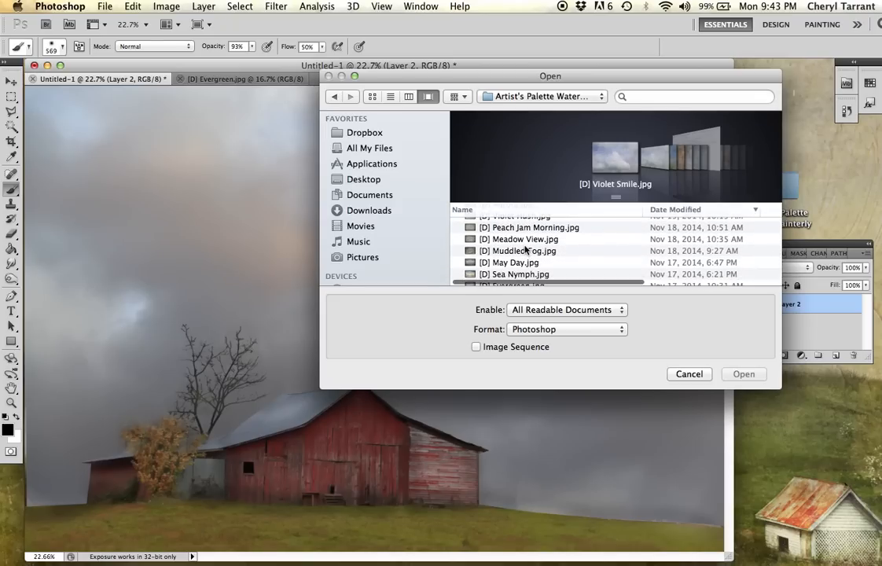
click(522, 239)
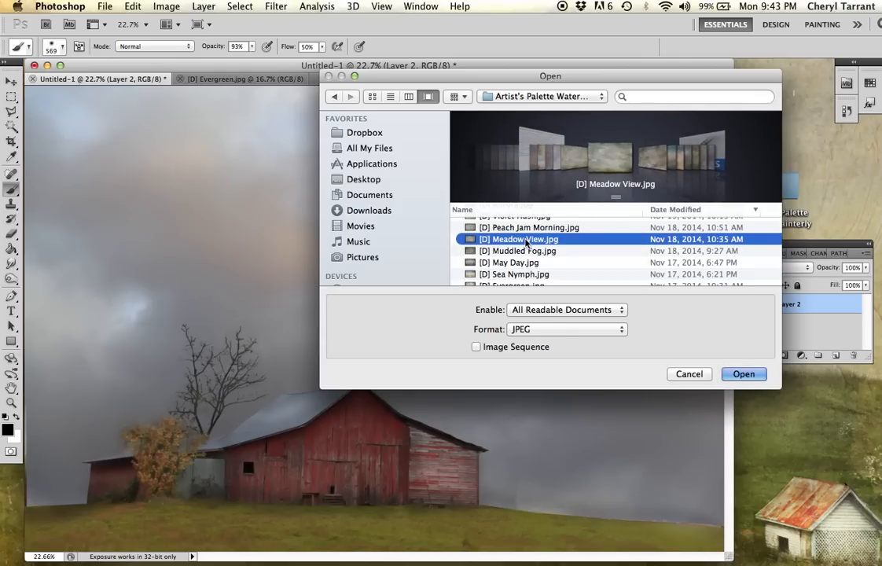
scroll(down, 3)
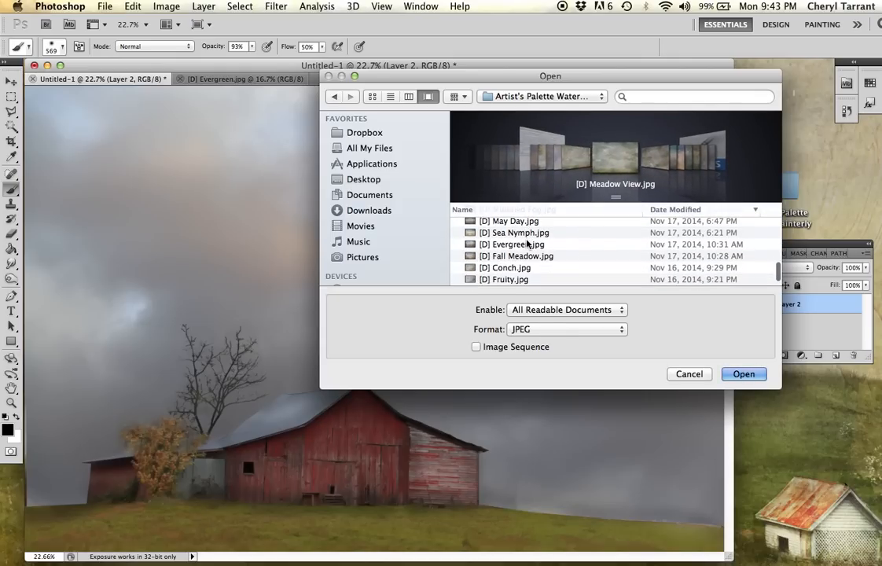
click(742, 374)
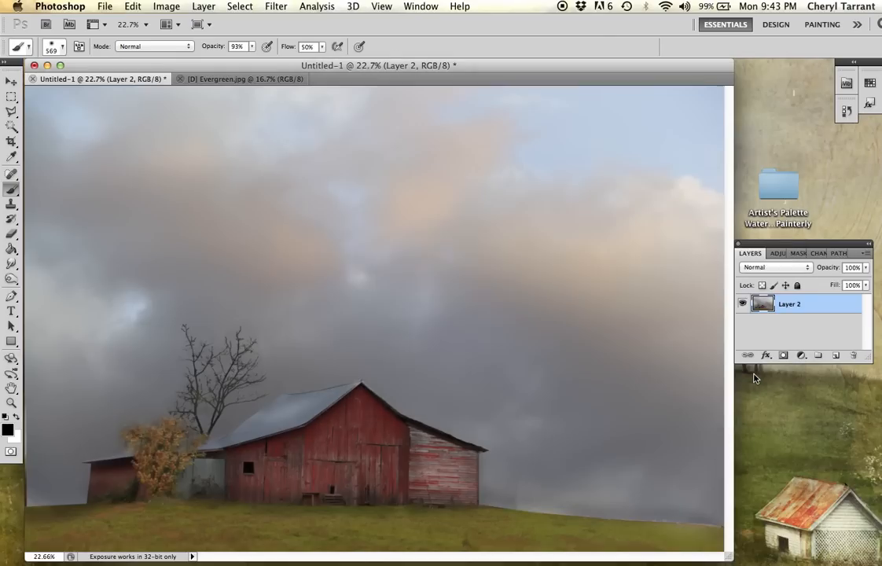
Step: Select all of Evergreen.jpg and switch to the Move tool
click(239, 78)
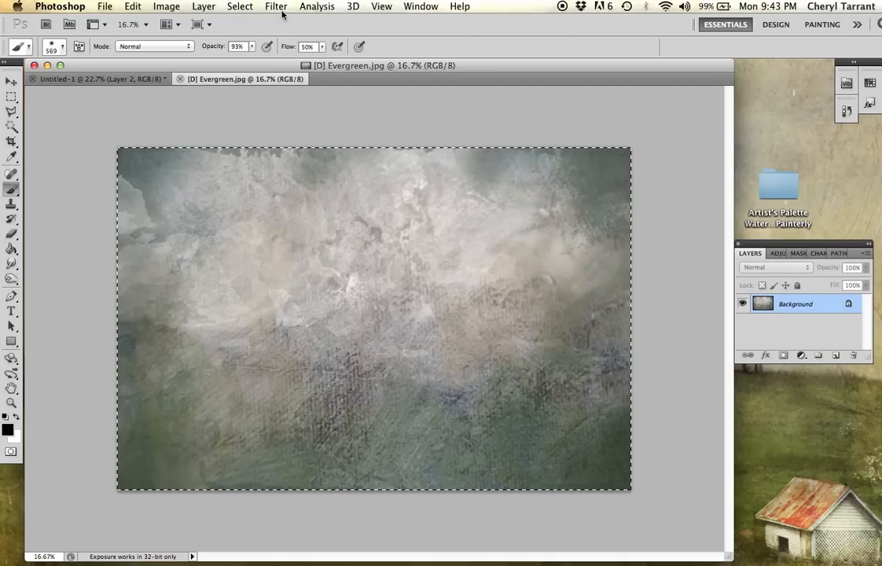
click(91, 79)
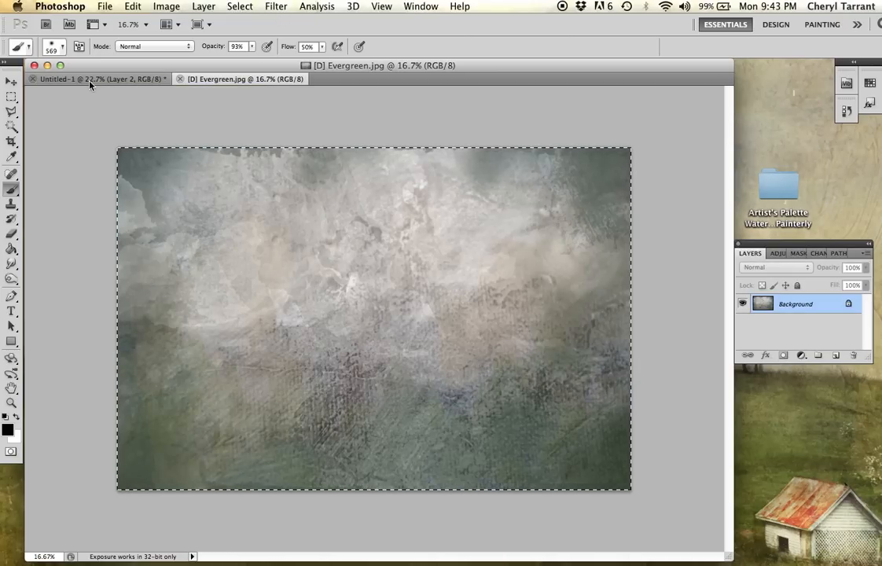
mouse_move(86, 79)
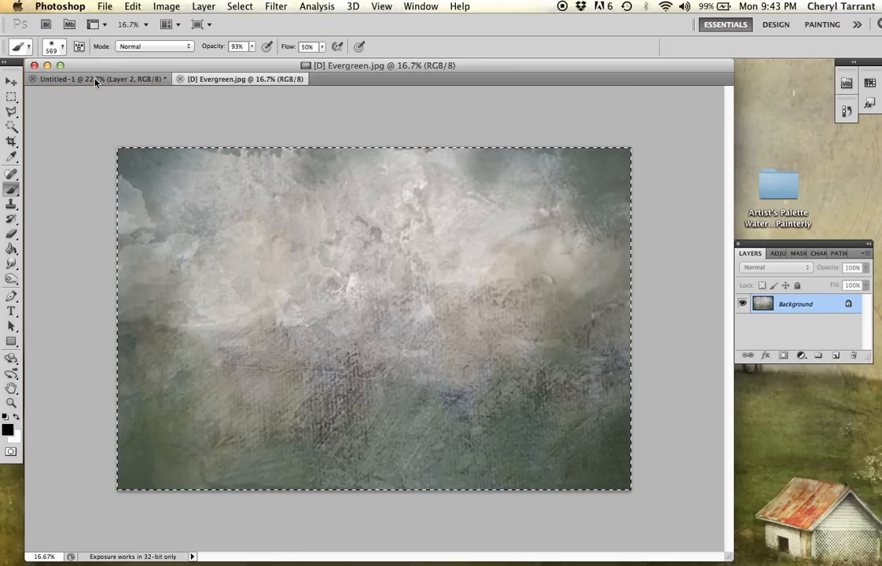
click(12, 82)
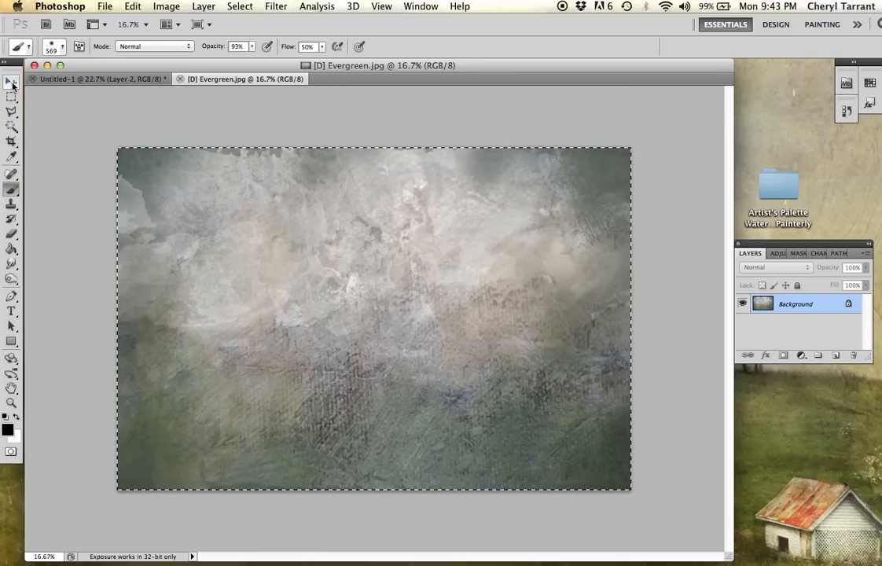
click(12, 82)
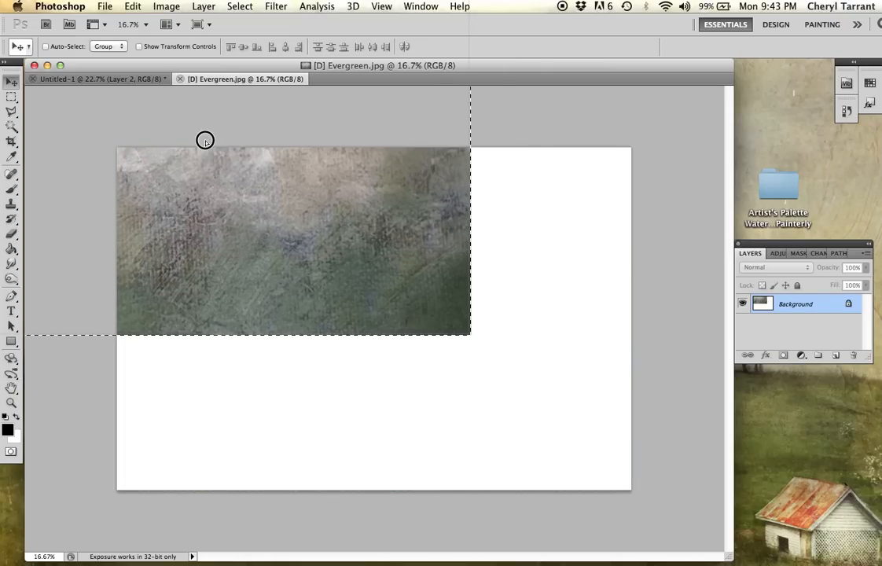
click(94, 78)
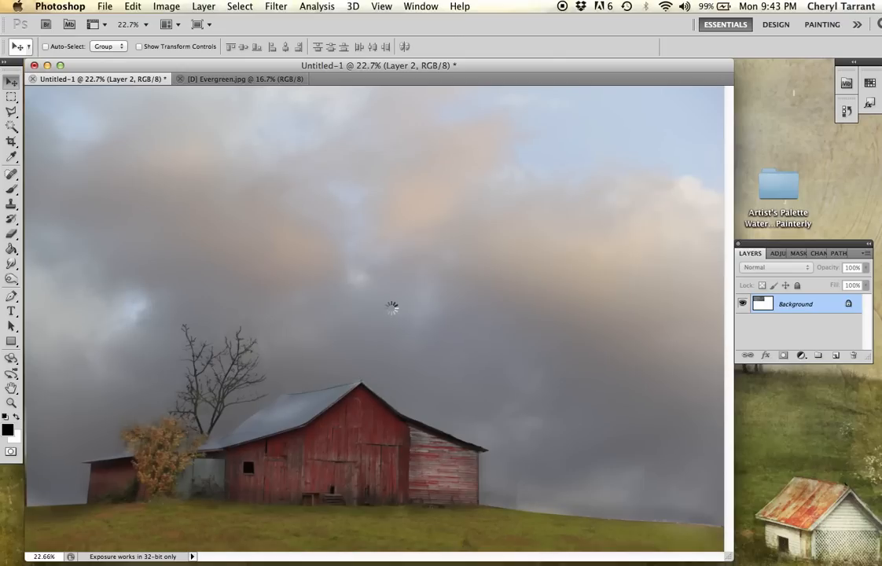
Step: Copy the whole Evergreen texture via Edit > Copy
click(837, 355)
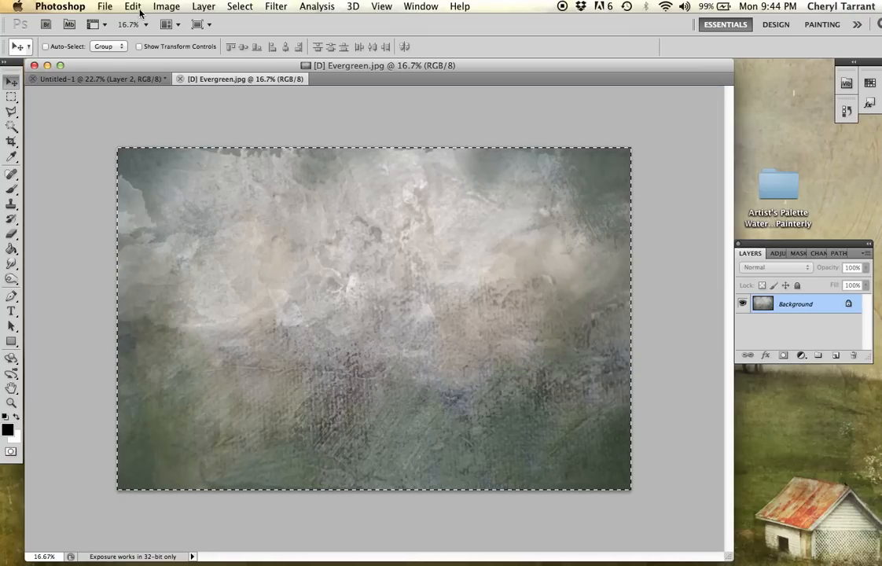
mouse_move(244, 185)
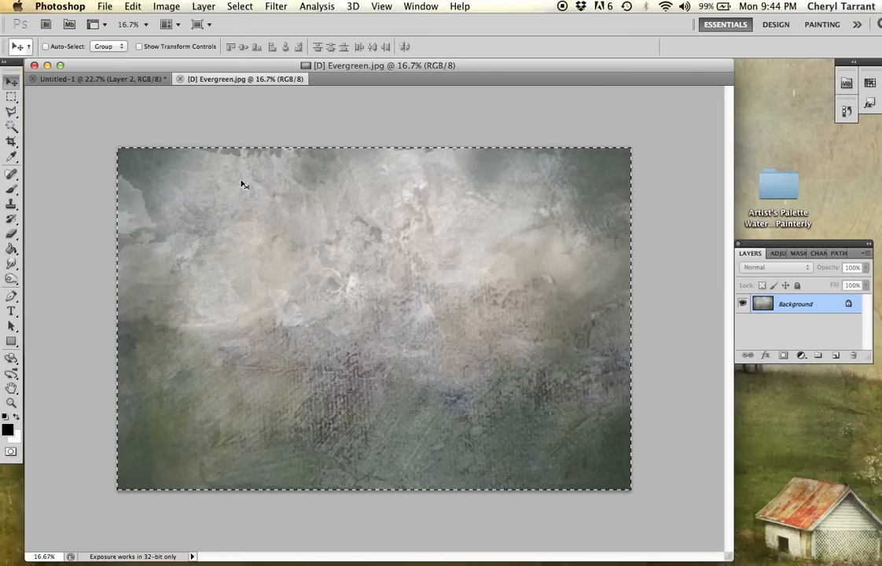
click(133, 7)
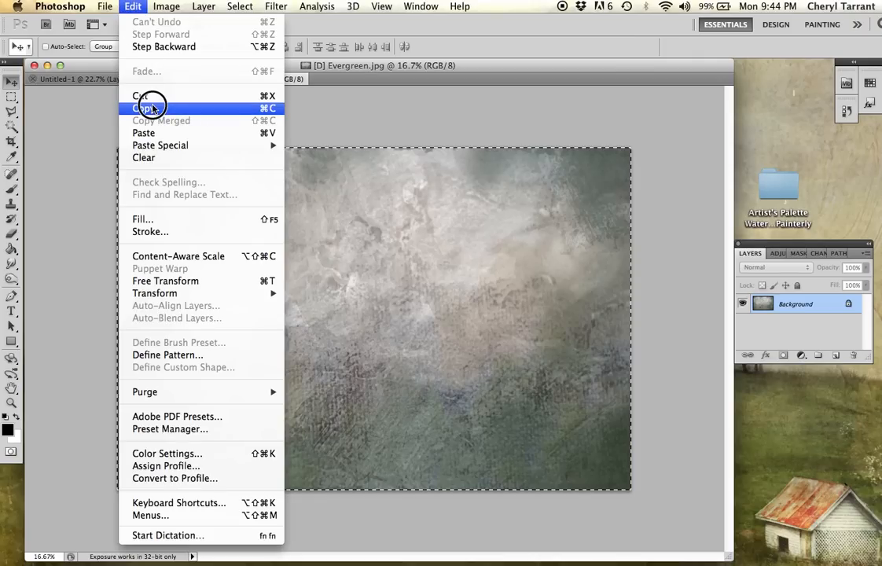
click(145, 106)
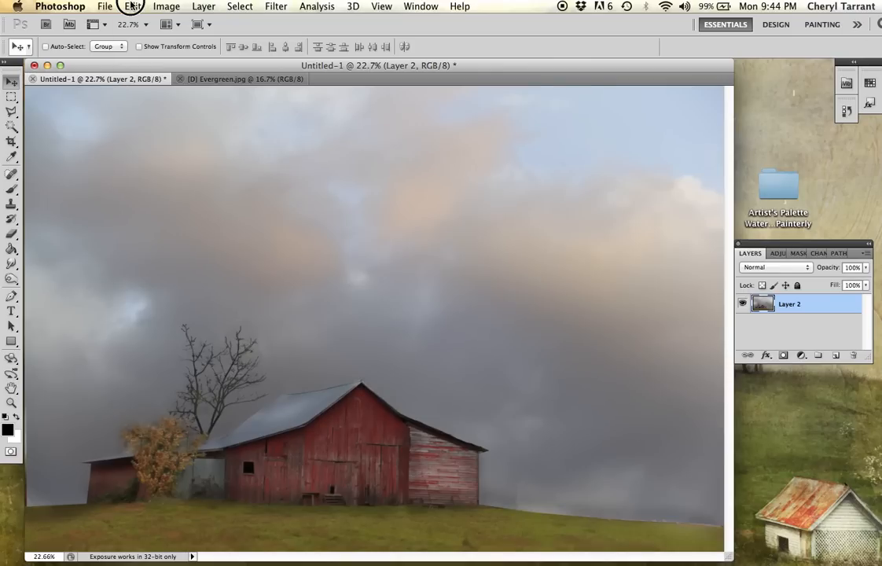
Step: Paste the Evergreen texture as Layer 3 over the barn, glancing at the Window menu
click(818, 355)
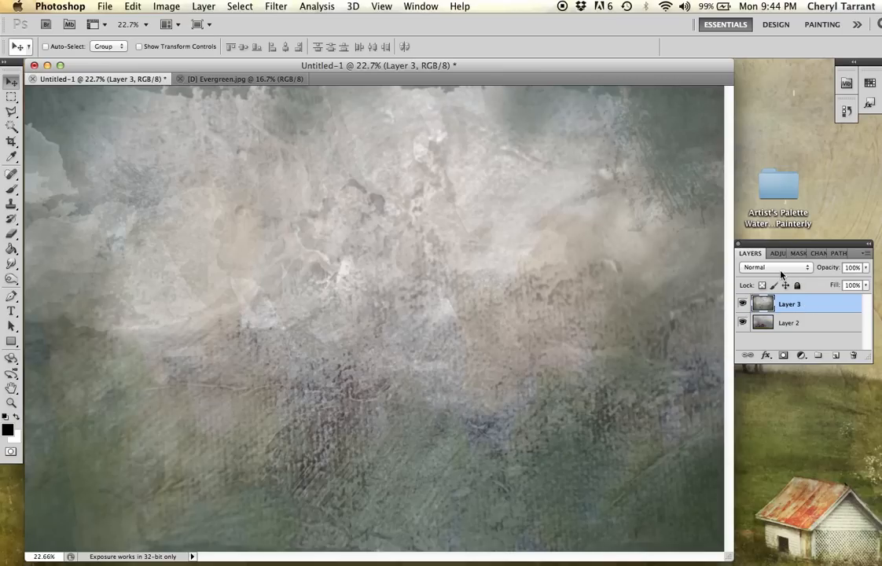
mouse_move(780, 280)
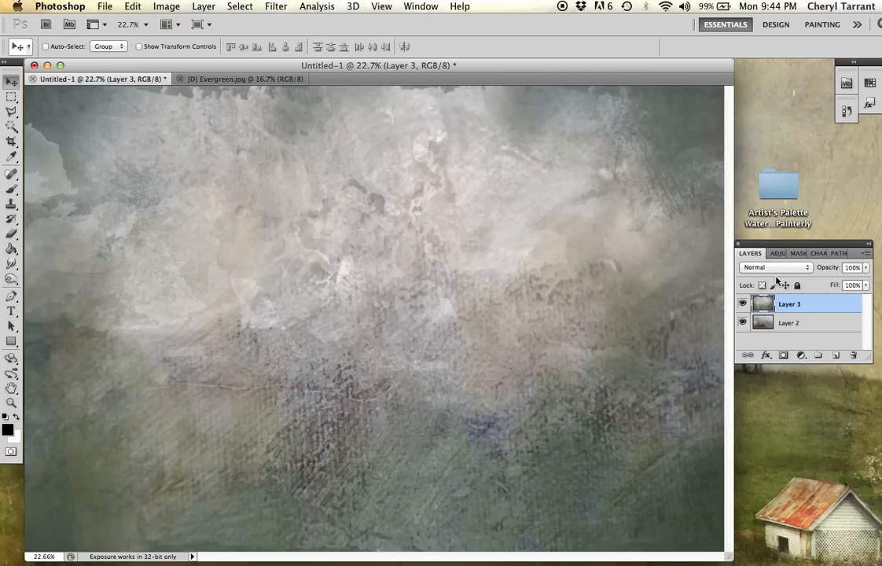
mouse_move(421, 7)
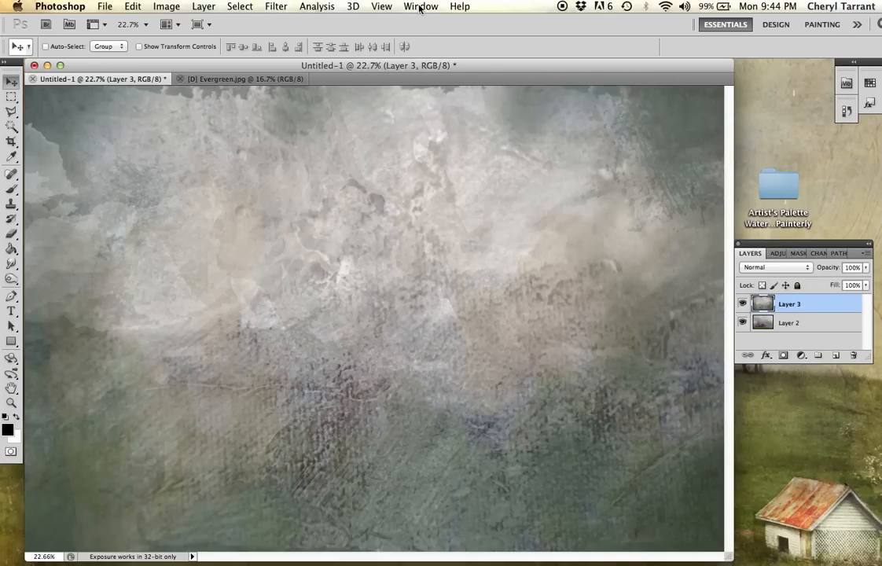
mouse_move(336, 6)
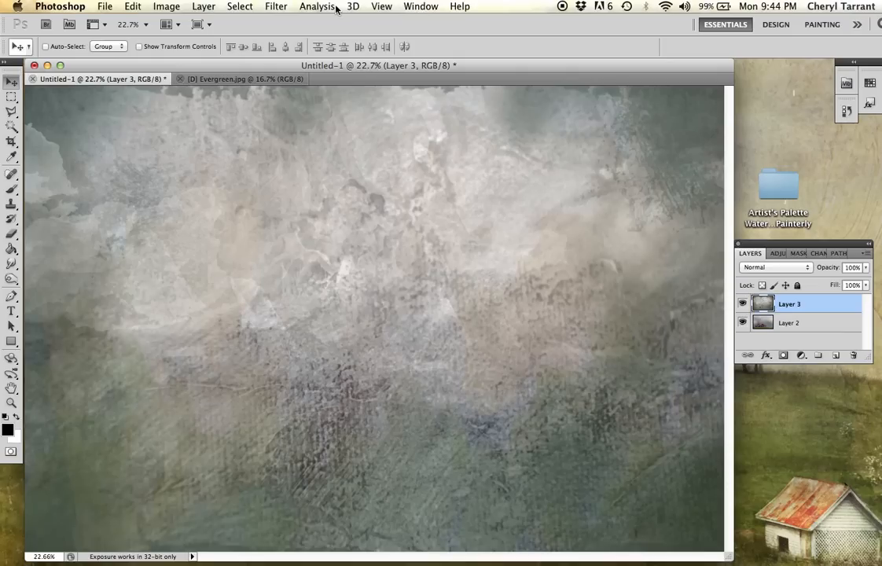
mouse_move(421, 7)
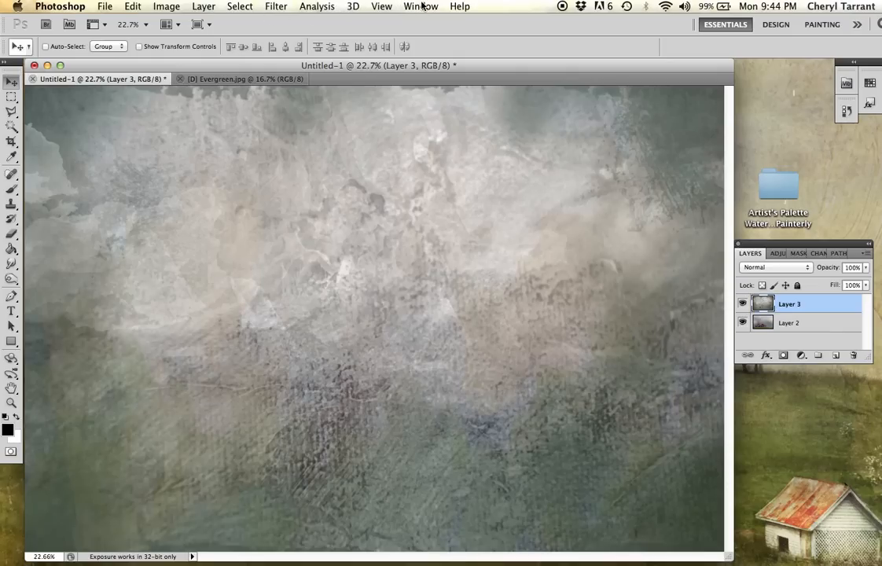
click(422, 6)
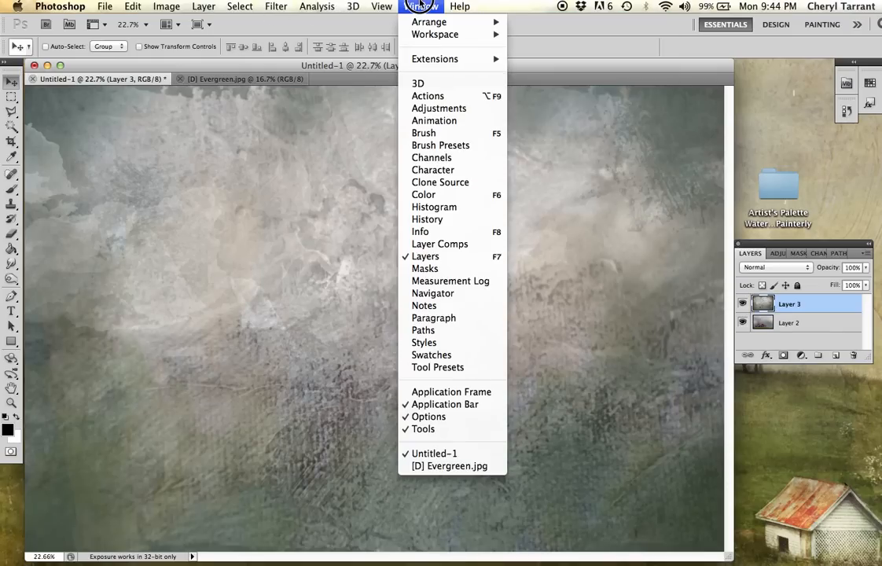
click(459, 6)
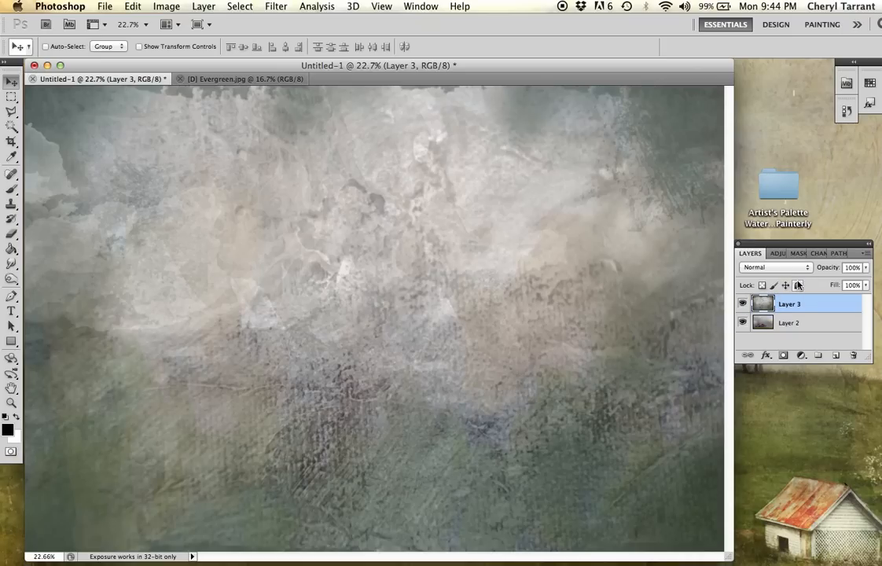
Step: Browse the blend mode list for Layer 3 and pick a first mode
click(774, 267)
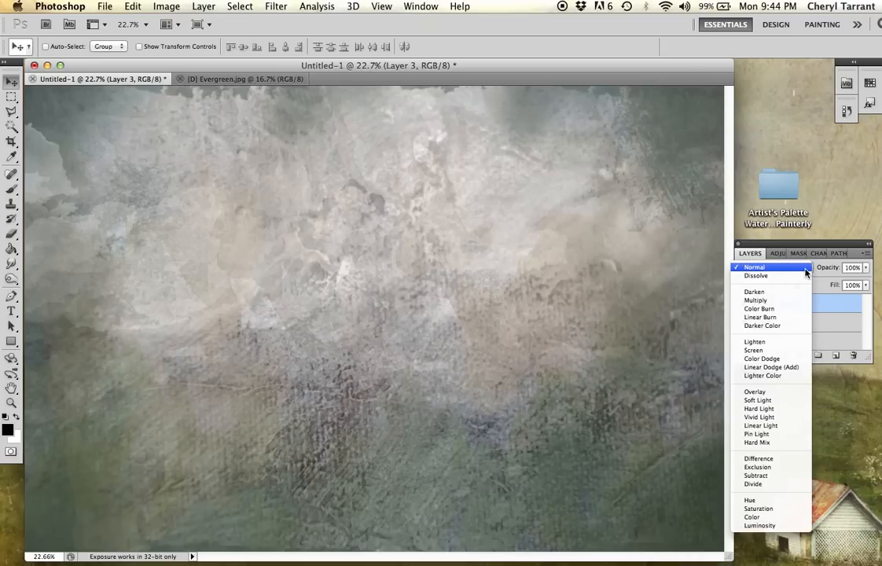
click(754, 267)
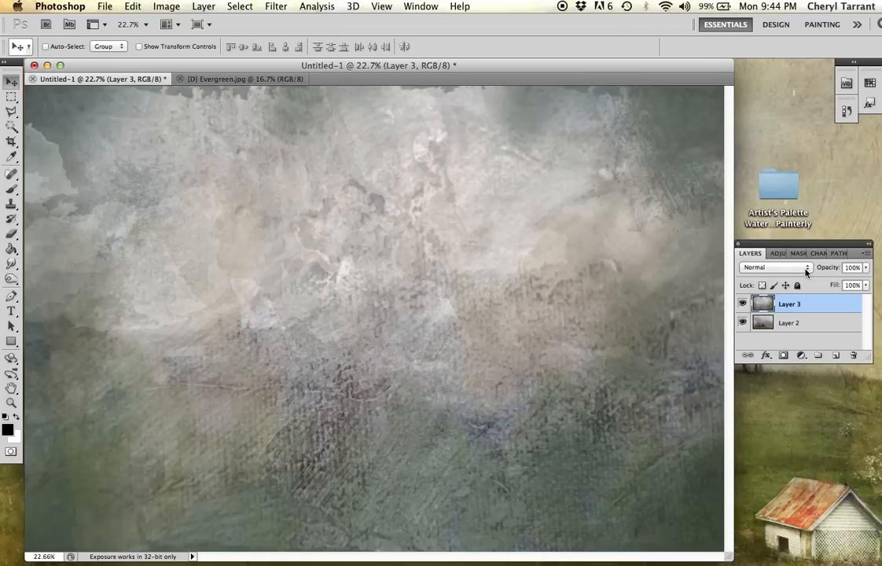
mouse_move(805, 267)
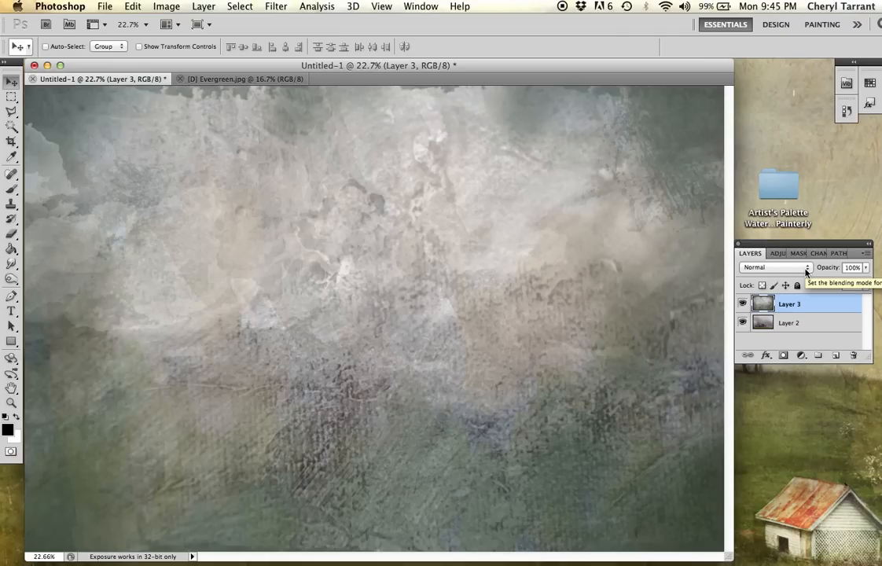
click(773, 267)
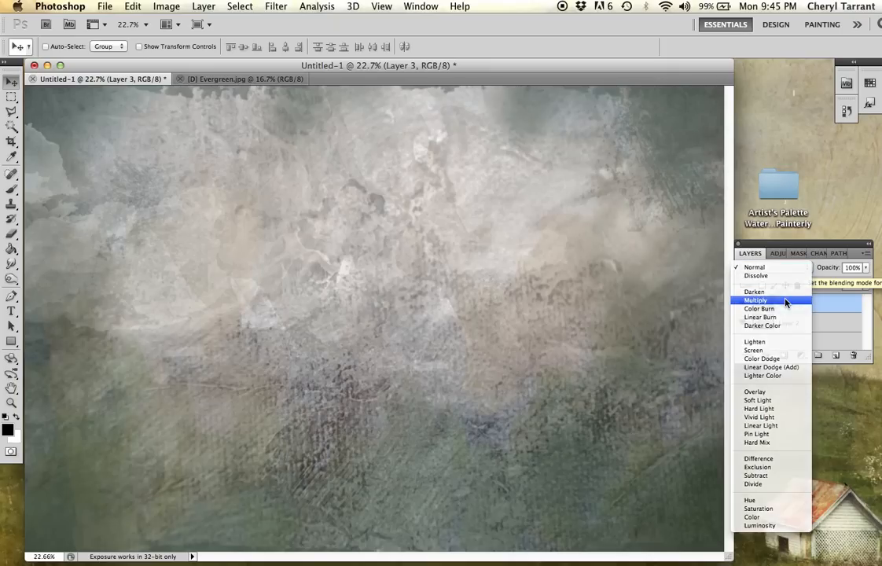
click(755, 300)
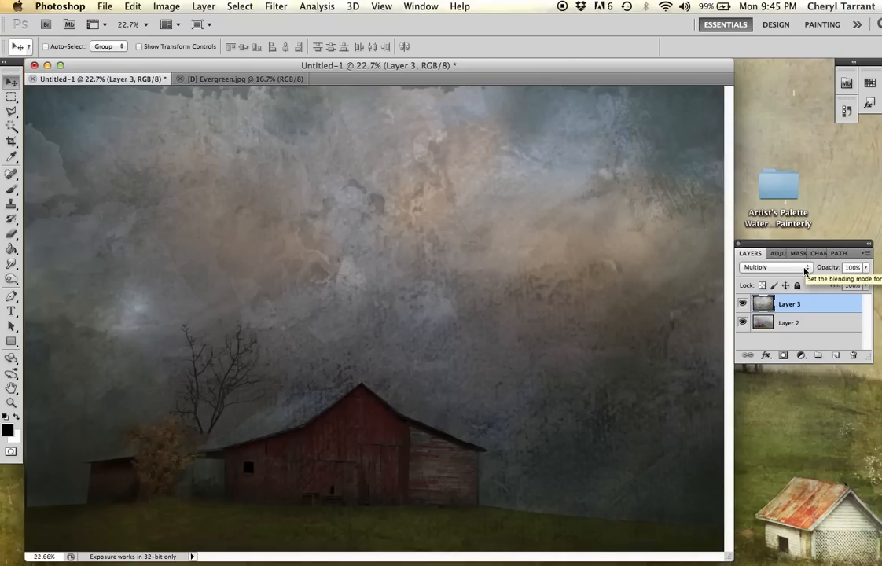
Step: Try Overlay and Soft Light on the texture layer before settling toward Multiply
click(773, 267)
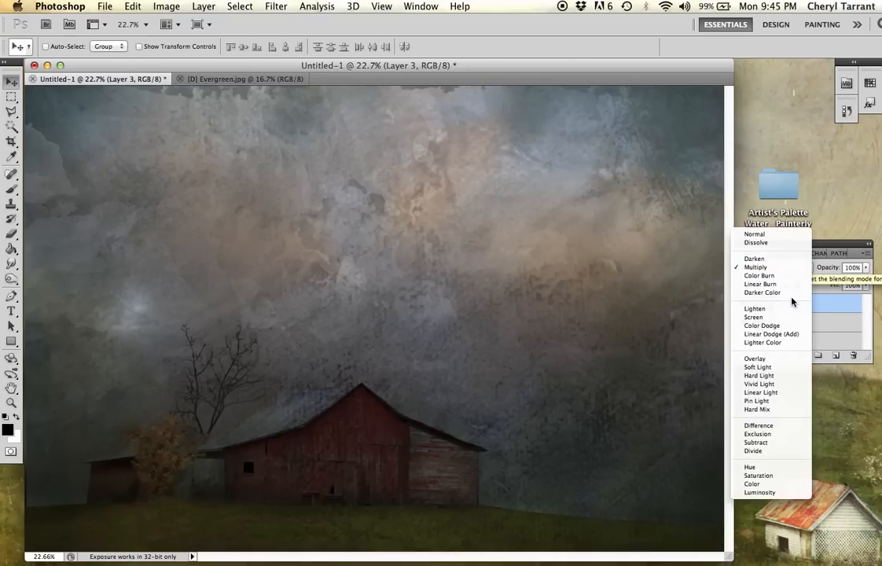
click(755, 358)
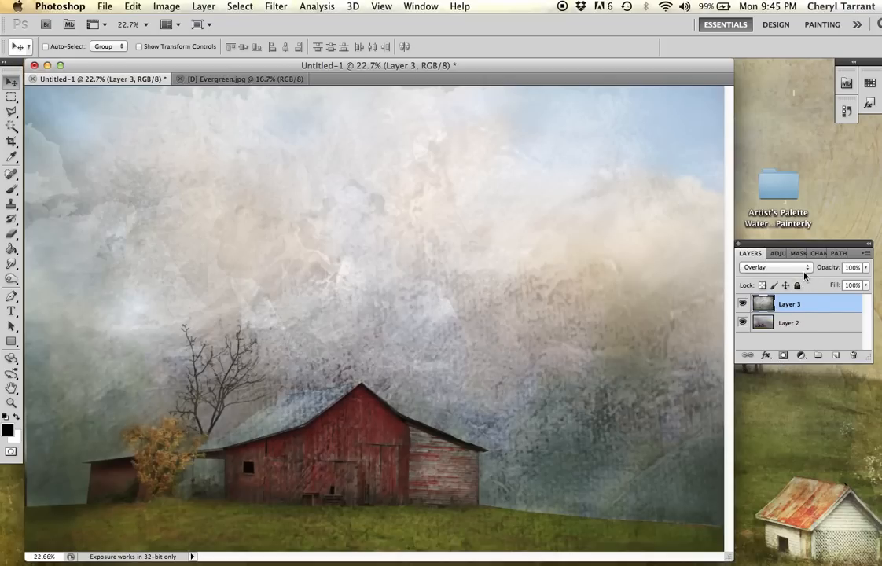
click(773, 267)
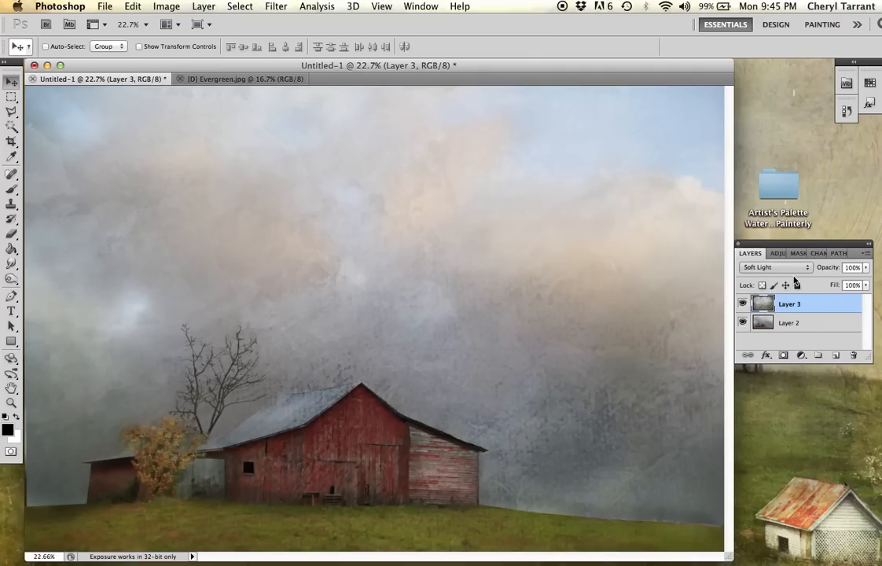
click(778, 267)
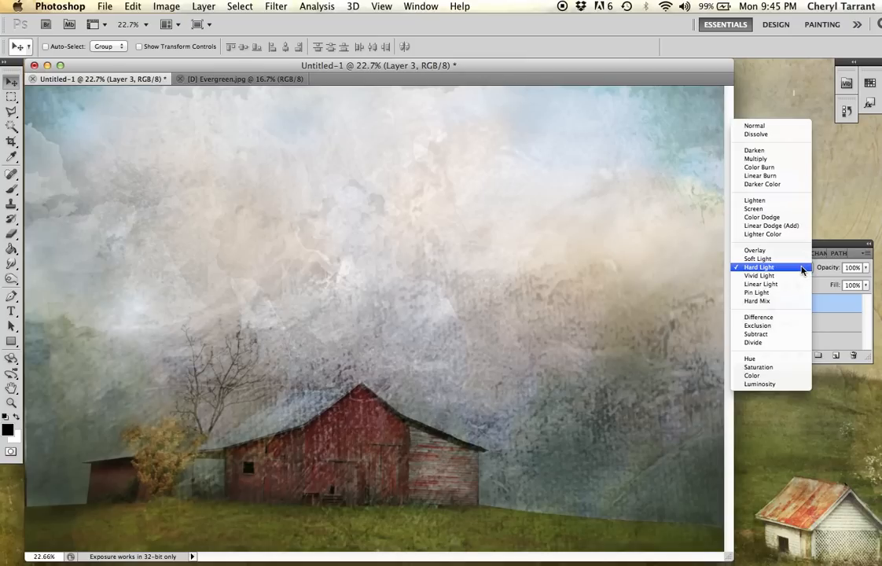
mouse_move(772, 195)
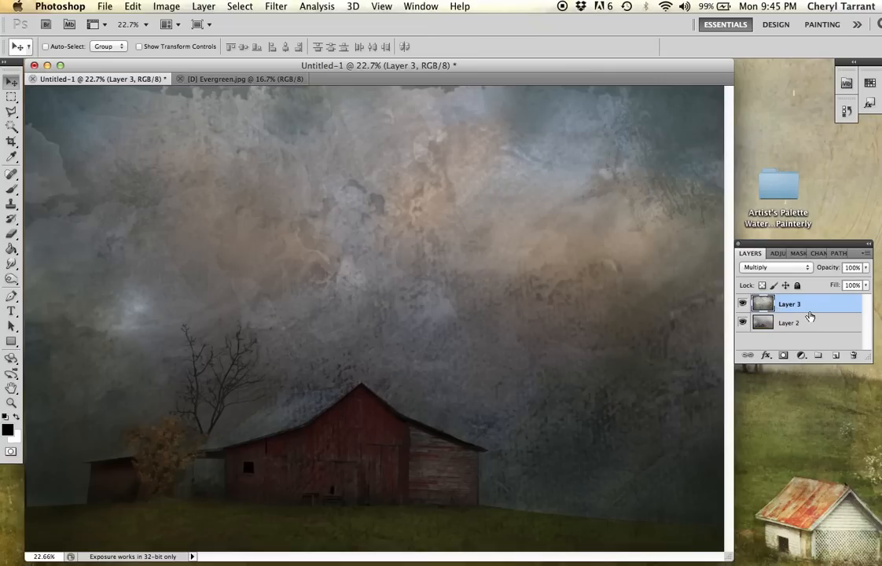
mouse_move(824, 307)
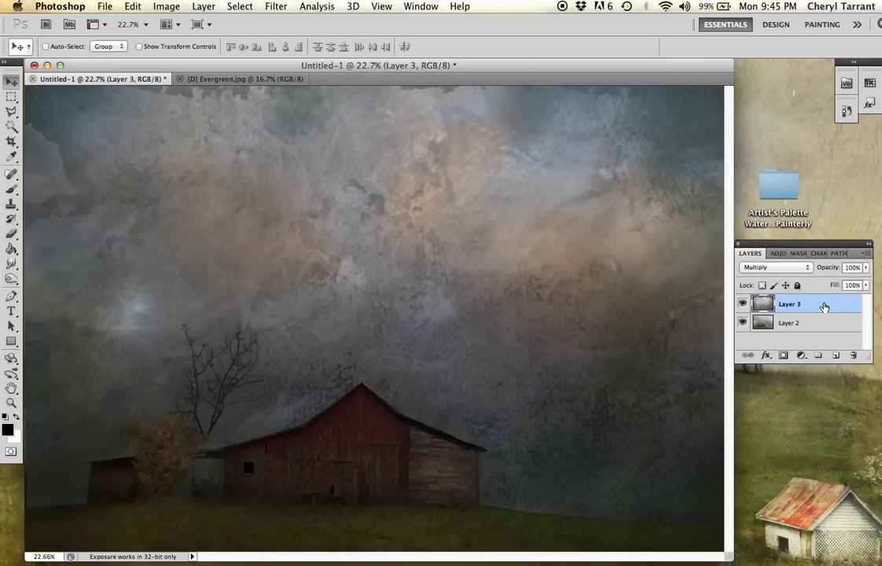
mouse_move(812, 317)
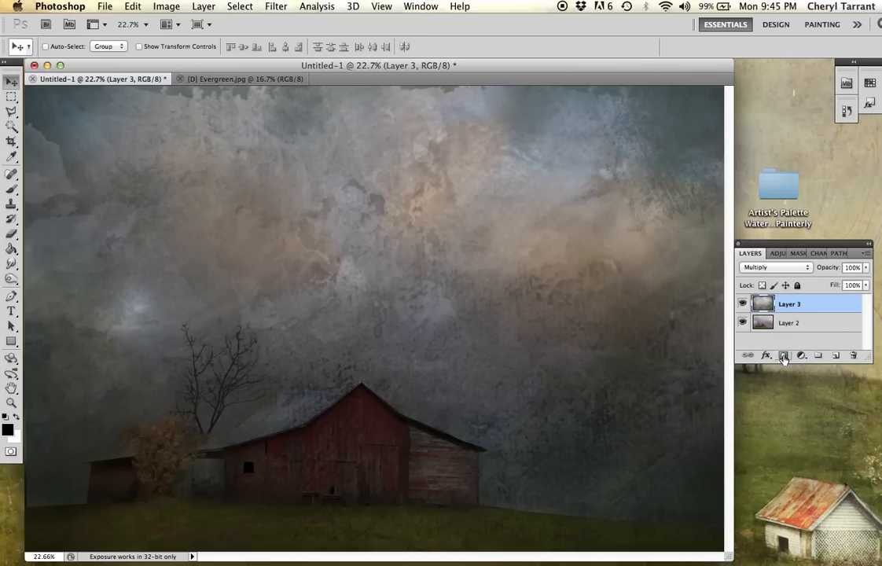
mouse_move(783, 356)
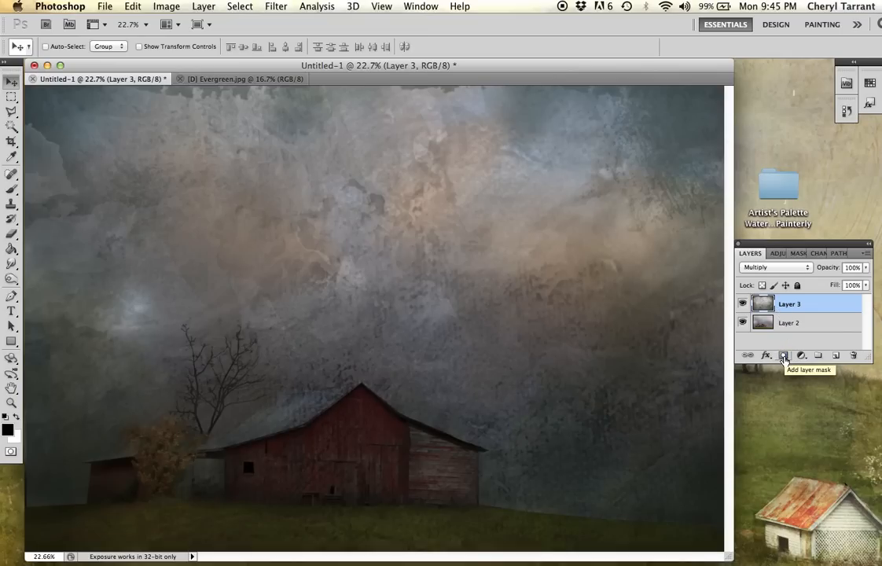
Step: Add a layer mask to the Multiply texture layer, Layer 3
click(783, 355)
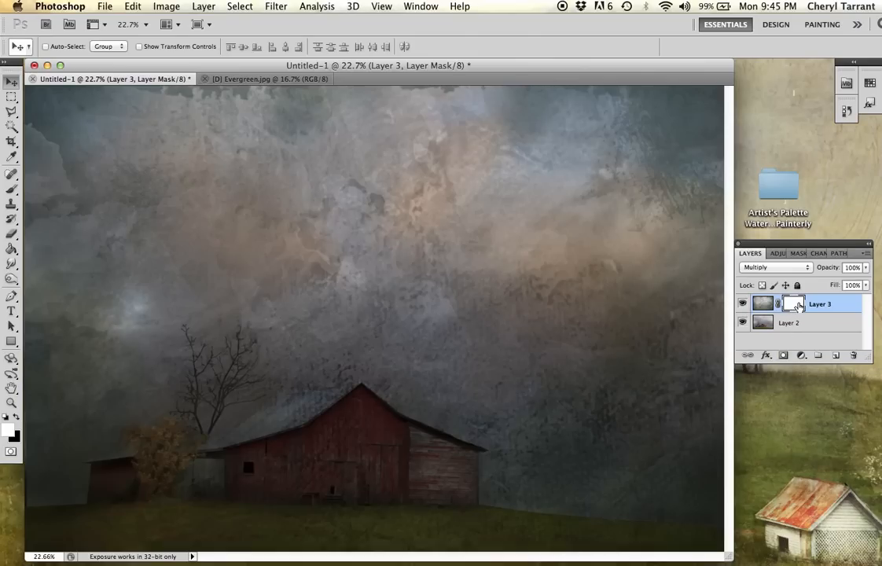
mouse_move(799, 306)
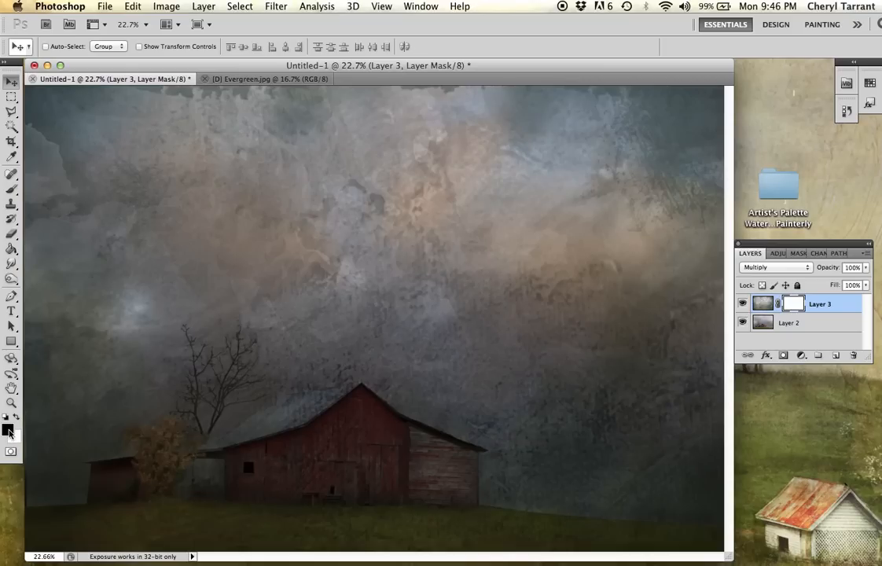
mouse_move(9, 431)
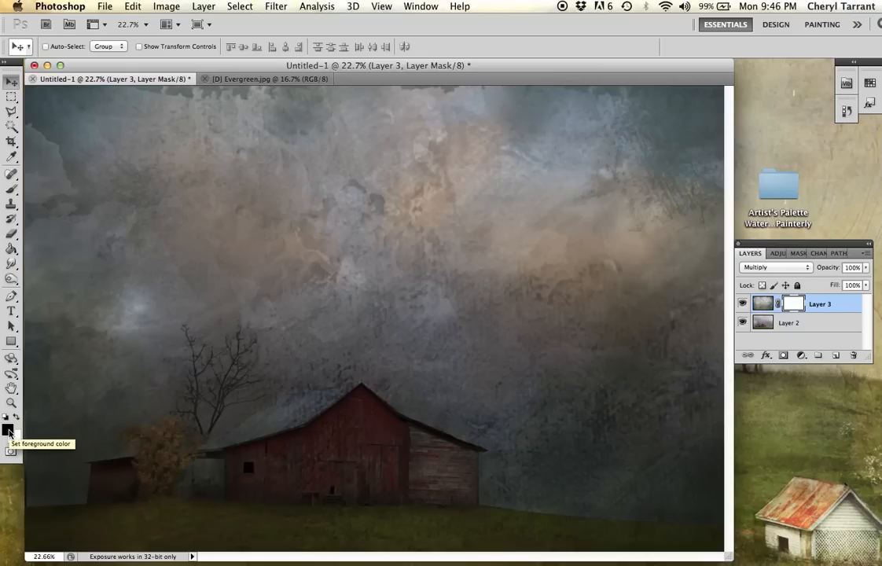
Step: Paint black on the mask to reveal the barn front, its left side, the orange tree and shed
click(11, 176)
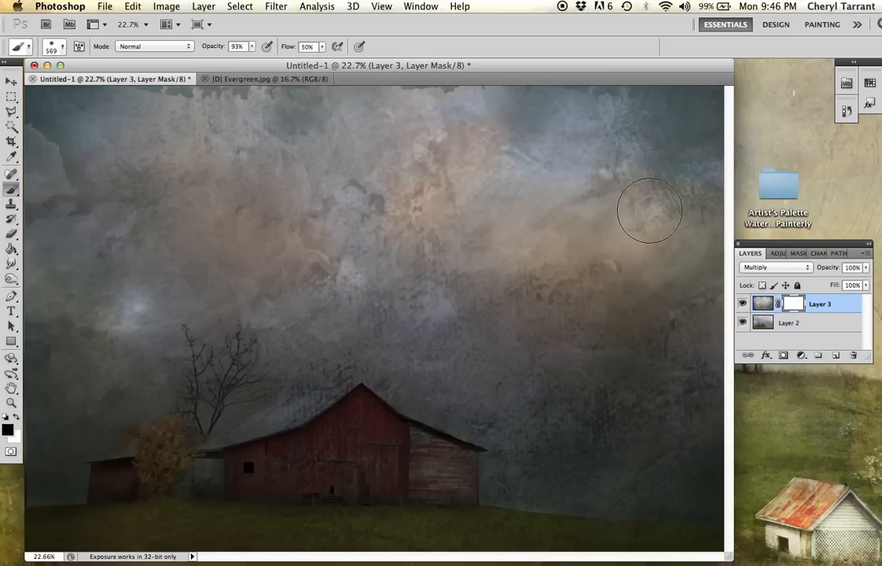
mouse_move(384, 454)
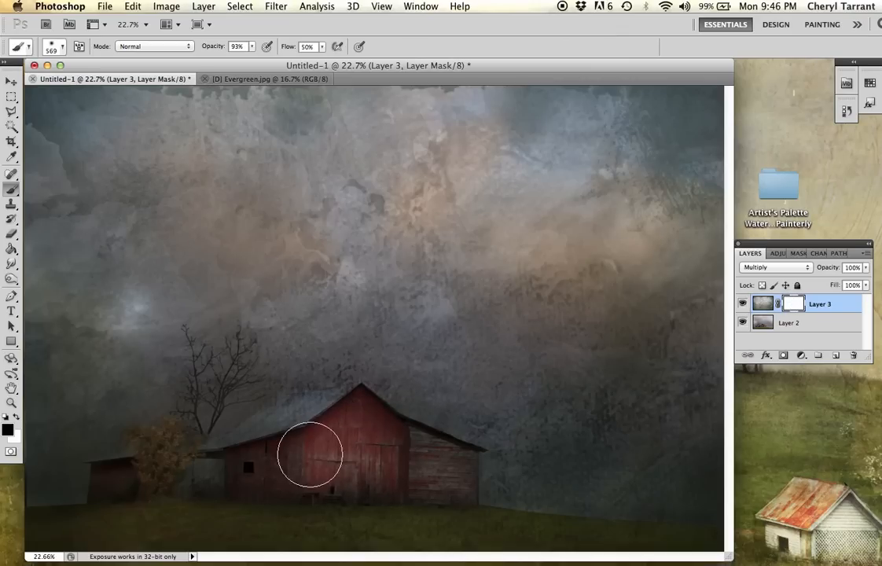
drag(308, 455, 390, 448)
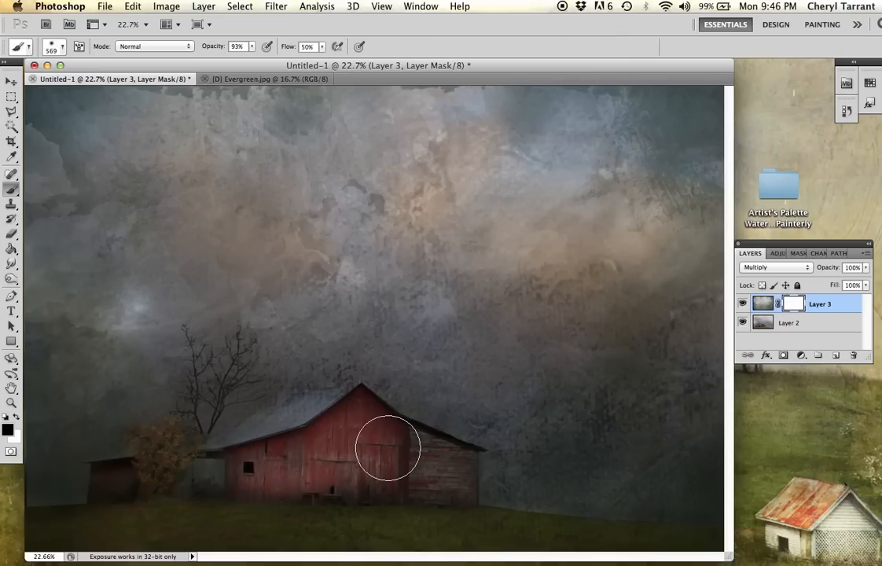
drag(390, 448, 313, 453)
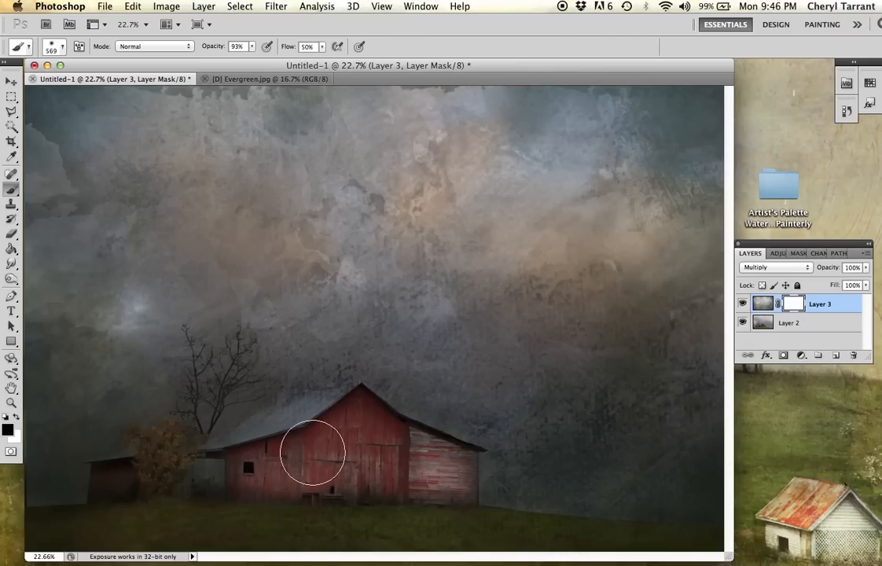
drag(313, 452, 161, 475)
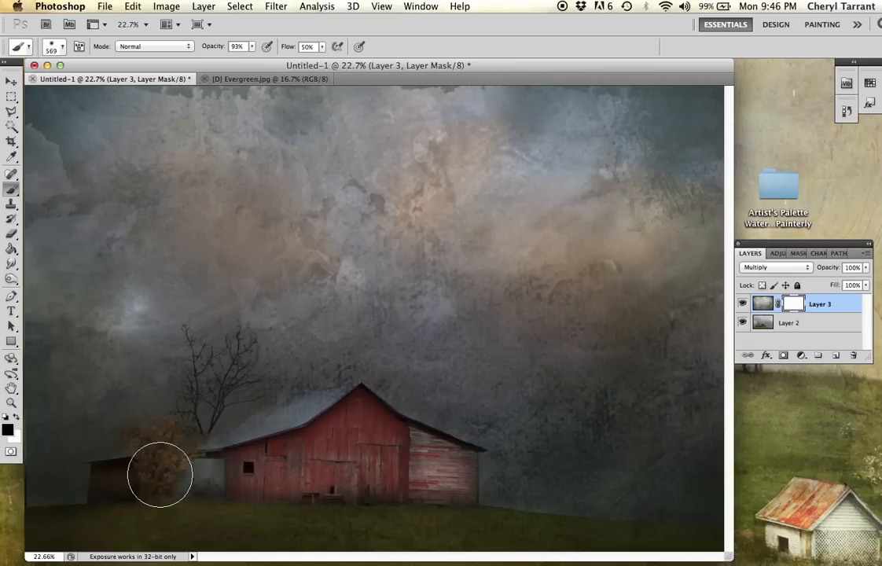
drag(161, 474, 359, 453)
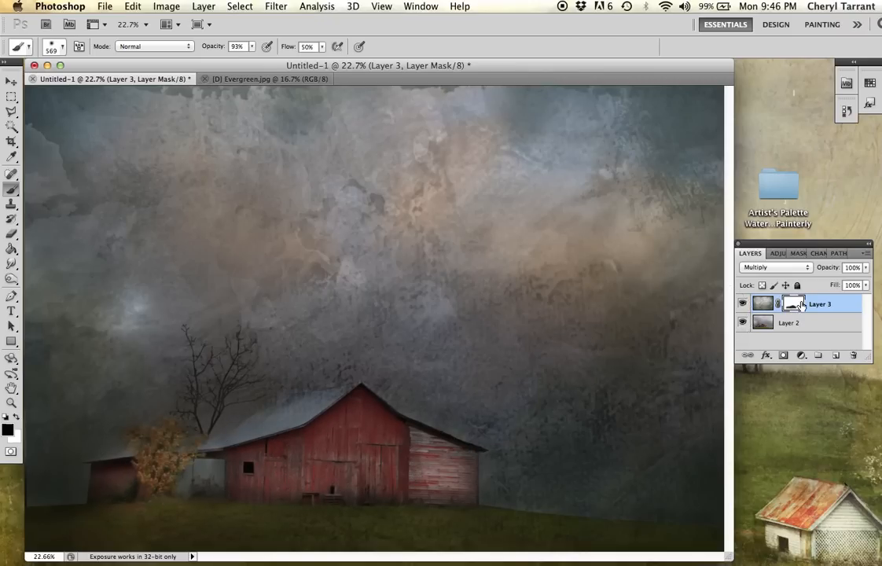
mouse_move(113, 174)
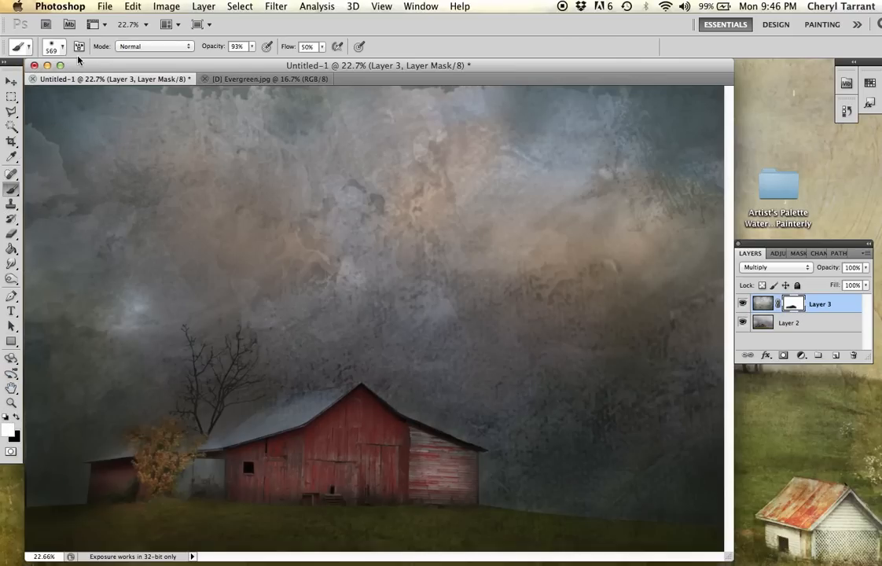
Step: With a smaller brush, reveal the tree branches above the barn roof
click(63, 46)
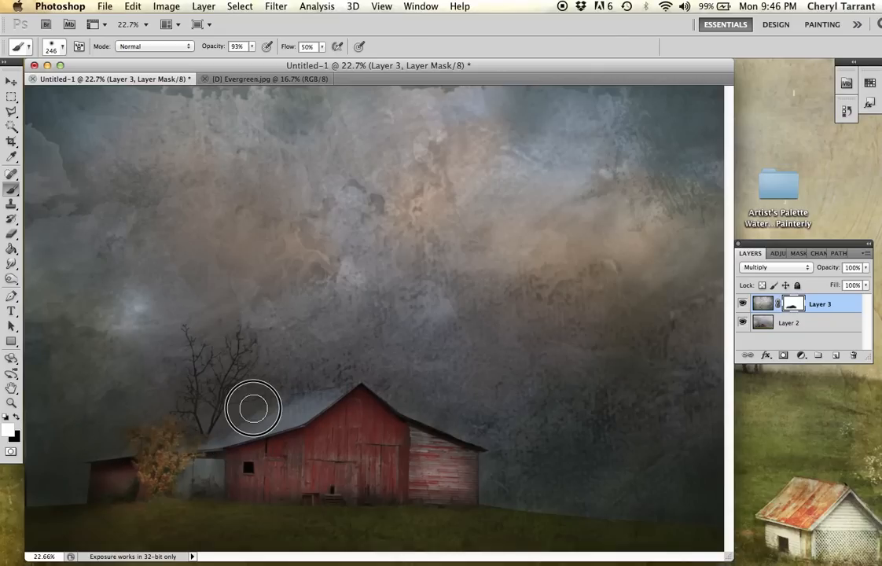
drag(254, 409, 371, 385)
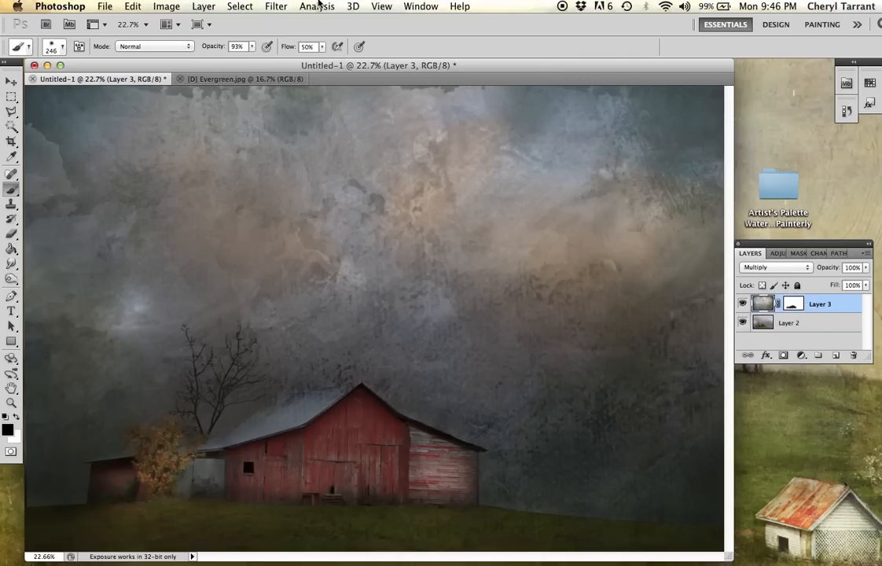
Step: Apply Brightness/Contrast with Brightness raised to about 61 on the texture layer
click(166, 7)
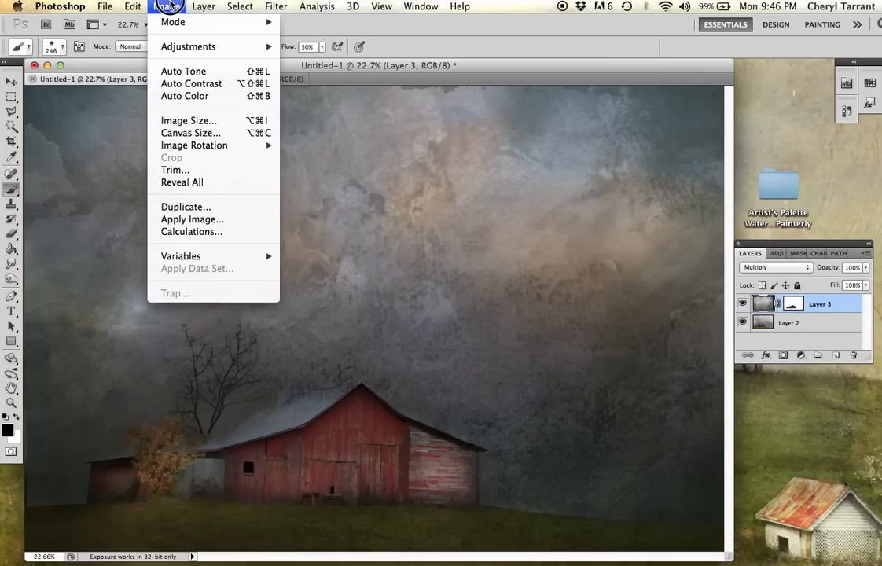
mouse_move(189, 47)
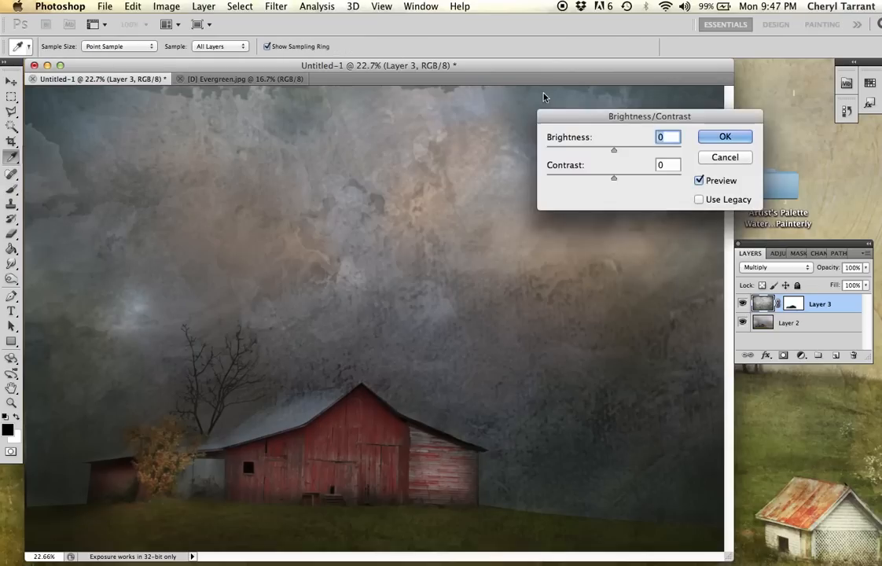
drag(614, 151, 619, 151)
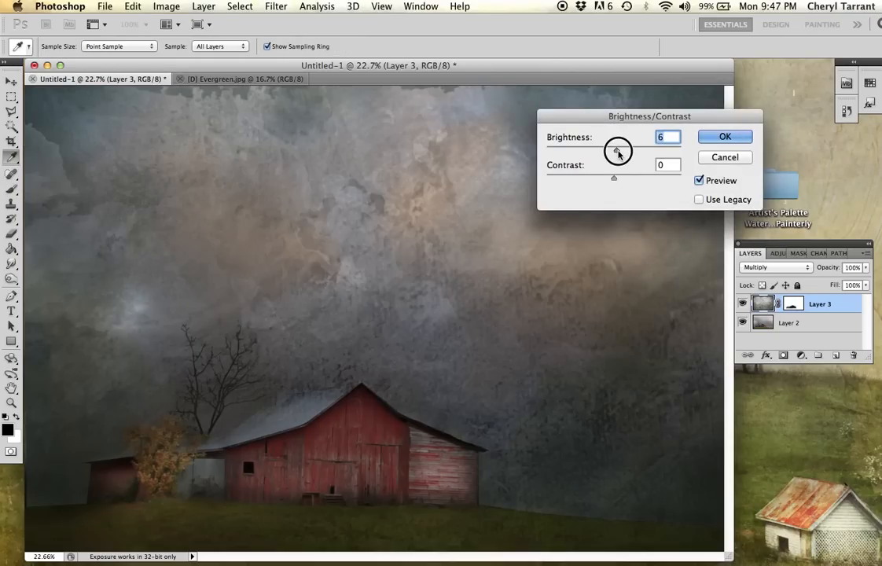
drag(620, 151, 635, 151)
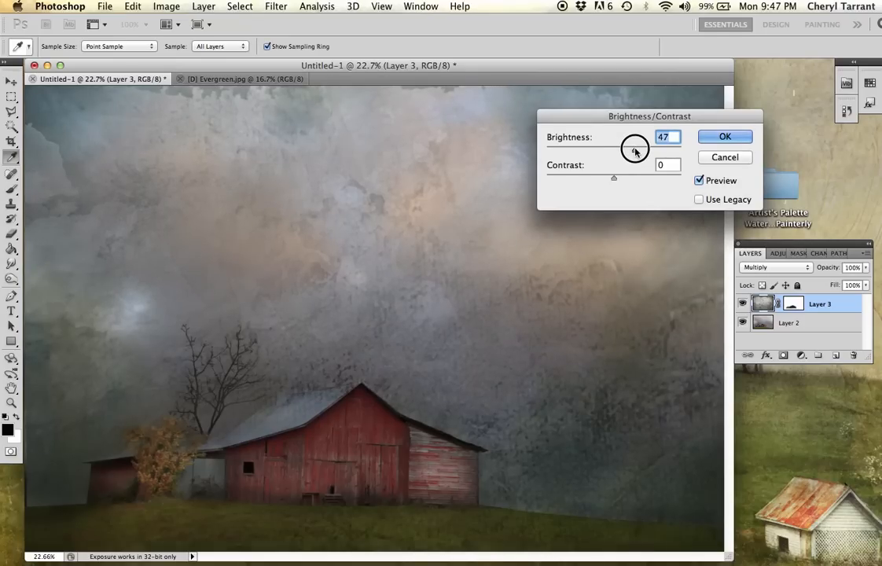
drag(636, 151, 641, 151)
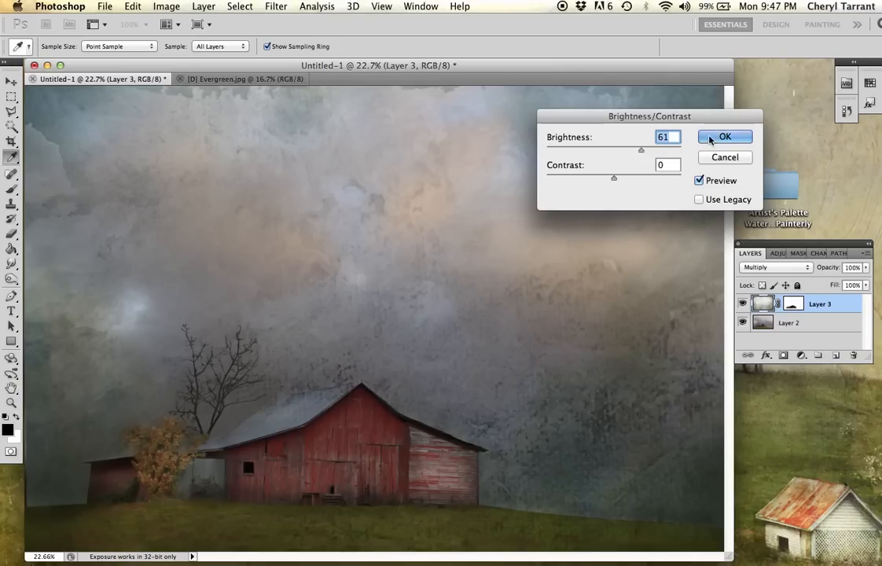
click(723, 135)
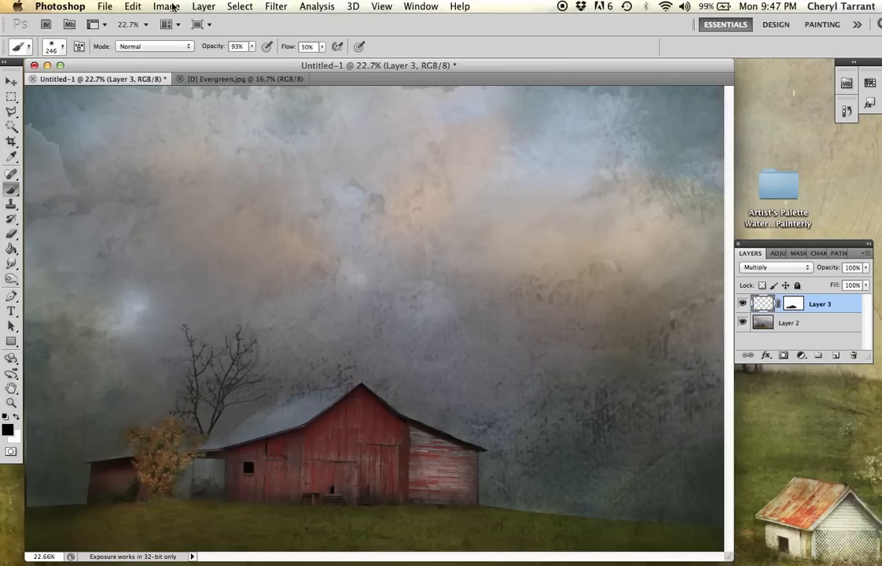
Step: In Hue/Saturation, shift the texture layer's hue to about -31 for a cooler tone
click(166, 6)
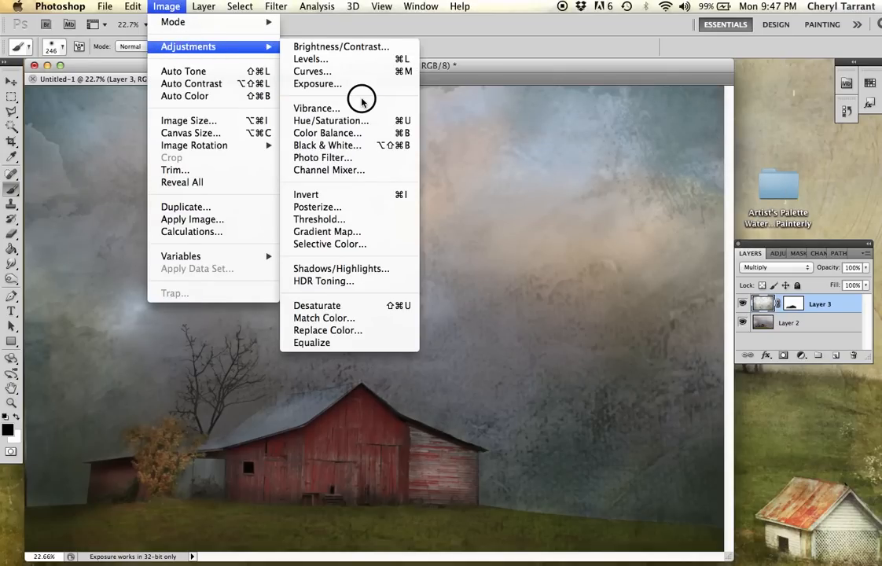
click(331, 119)
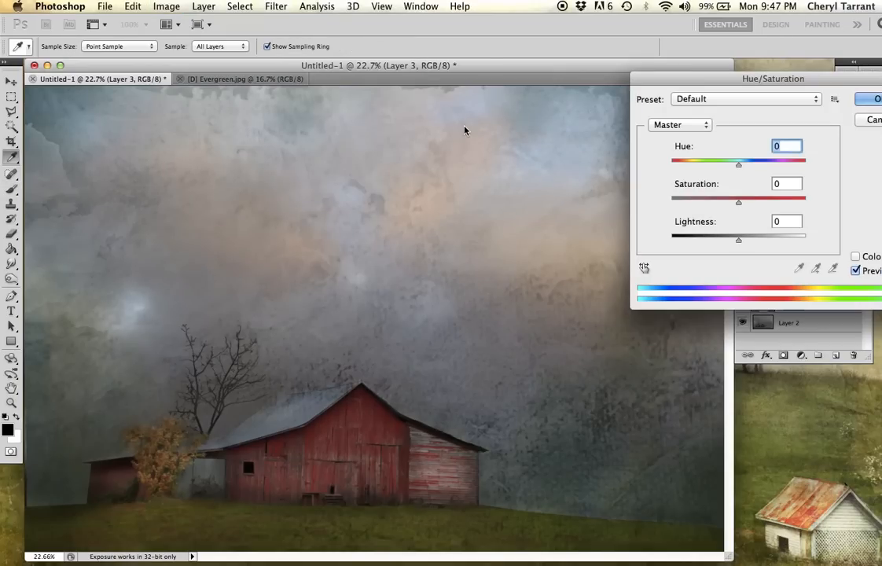
drag(739, 163, 739, 163)
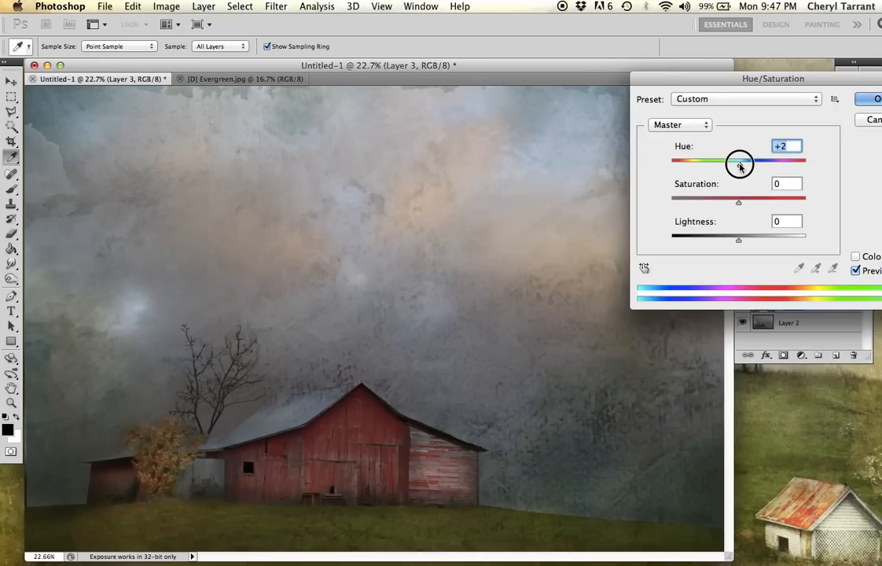
drag(739, 161, 706, 160)
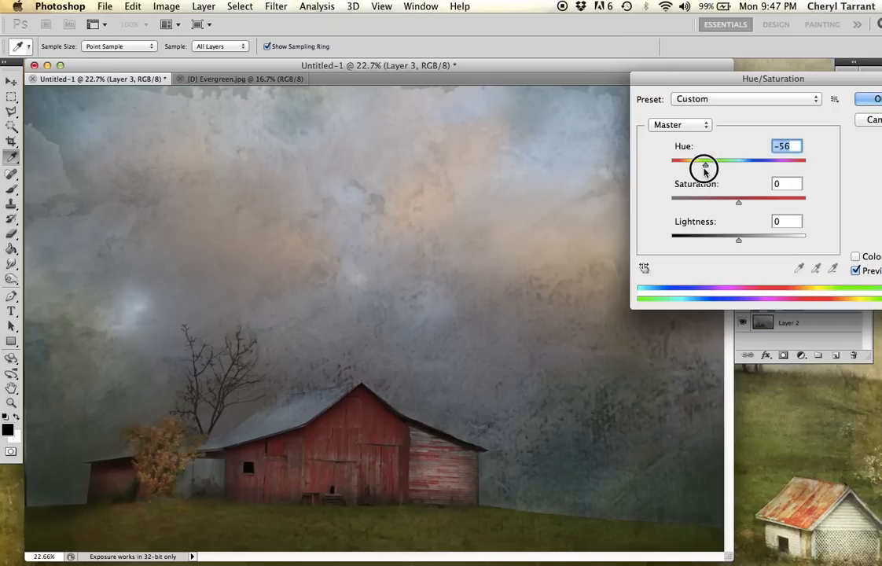
drag(704, 165, 758, 165)
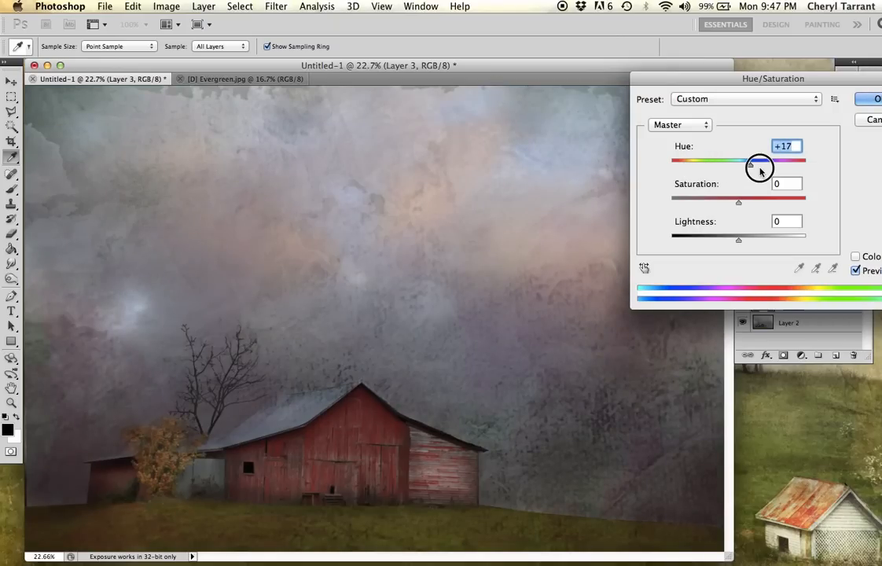
drag(760, 168, 793, 168)
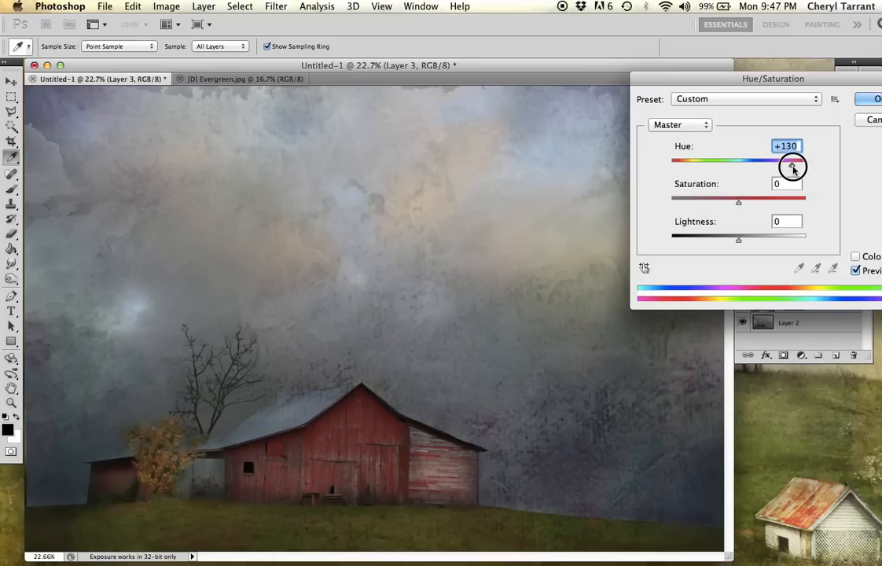
drag(792, 166, 742, 162)
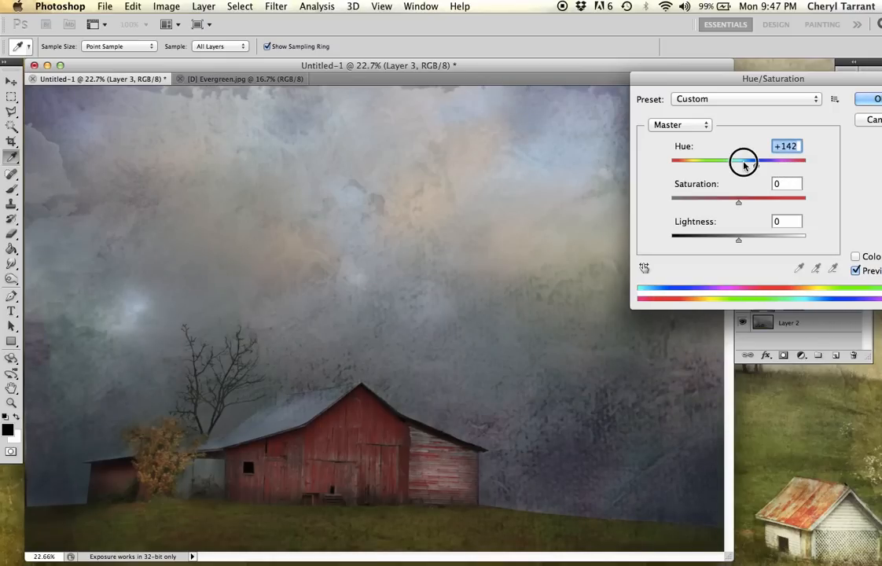
drag(745, 162, 717, 162)
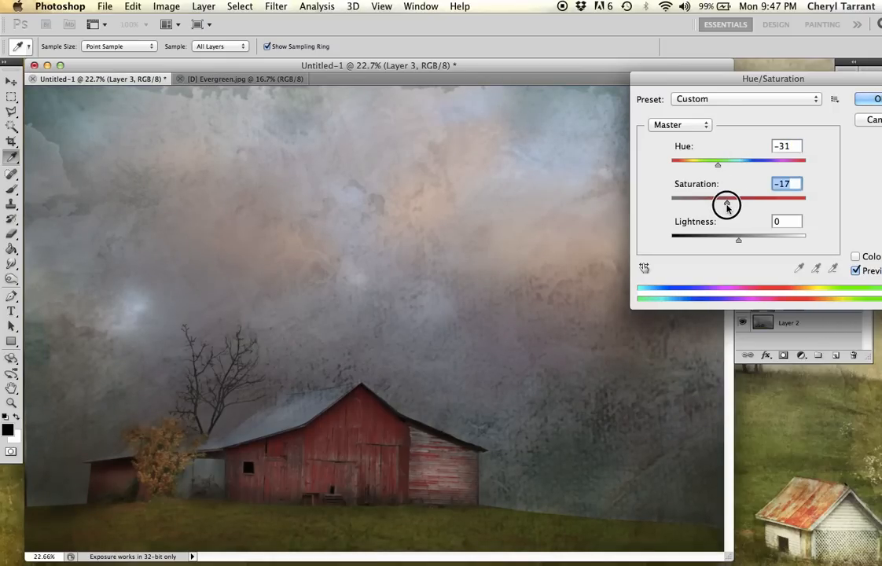
Step: Settle Saturation at about -10 and Lightness at about +21
drag(726, 198, 698, 199)
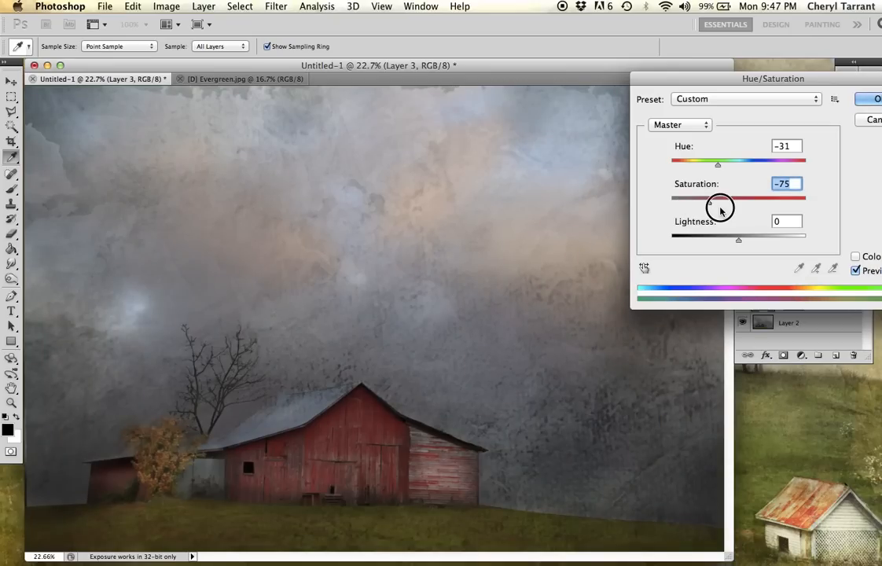
drag(721, 207, 770, 204)
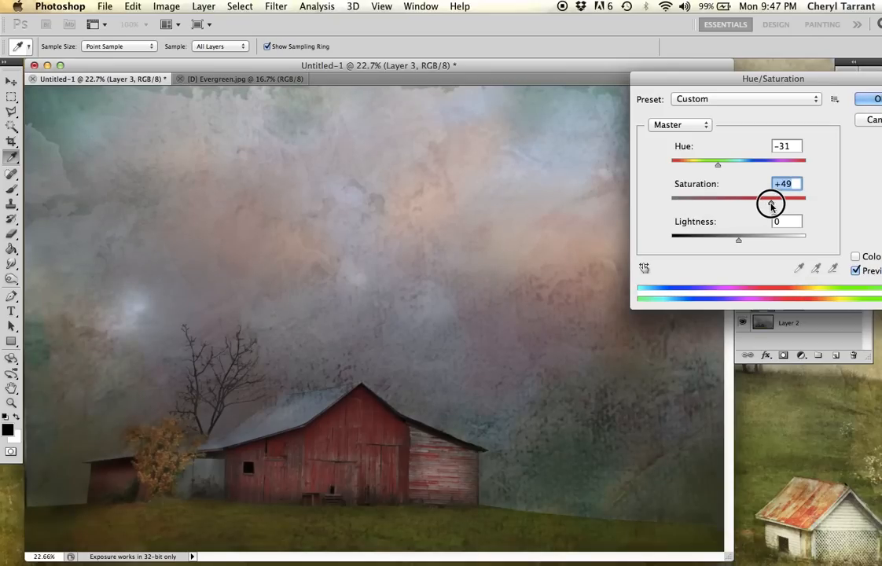
drag(771, 203, 779, 203)
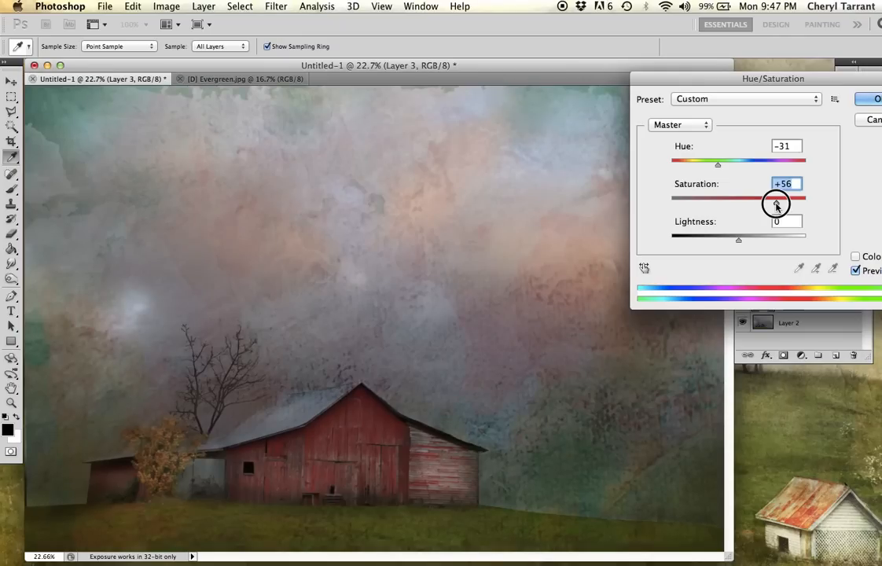
drag(776, 202, 733, 203)
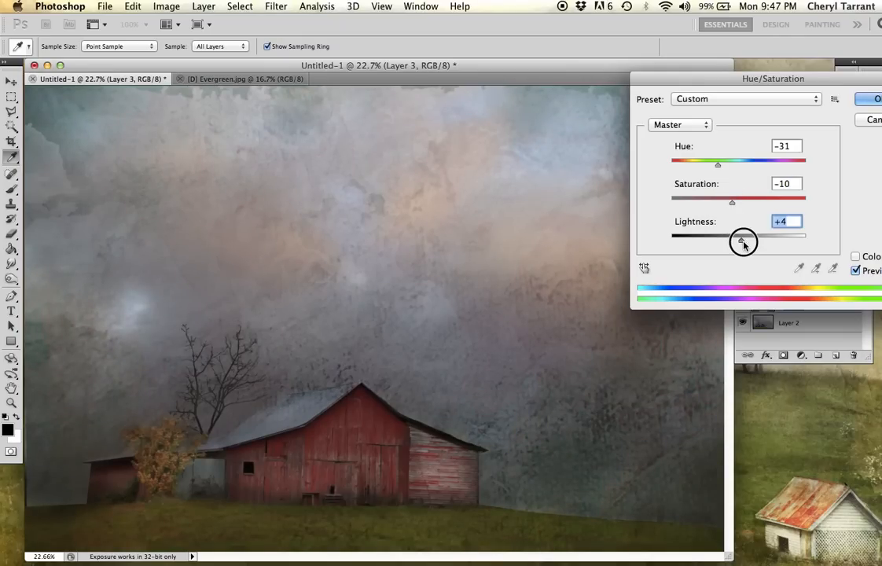
drag(744, 239, 756, 239)
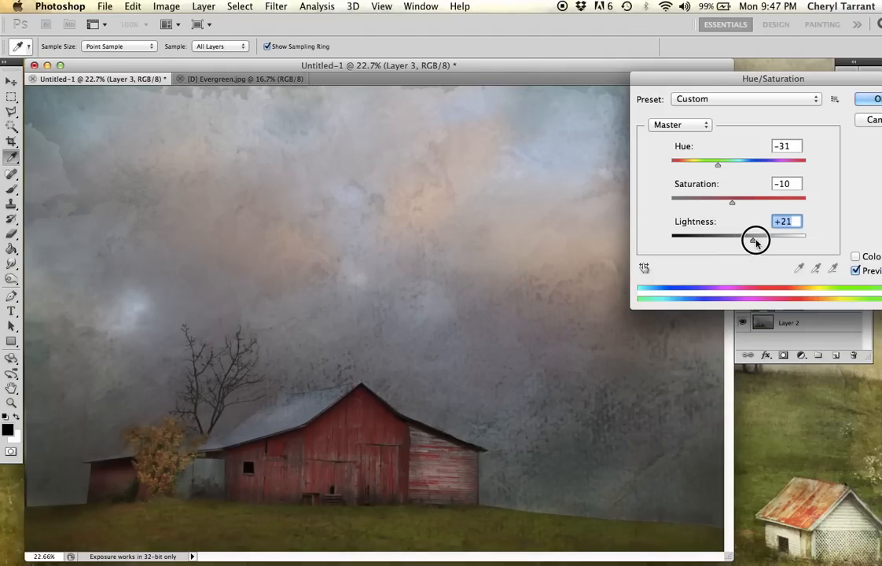
drag(754, 238, 758, 236)
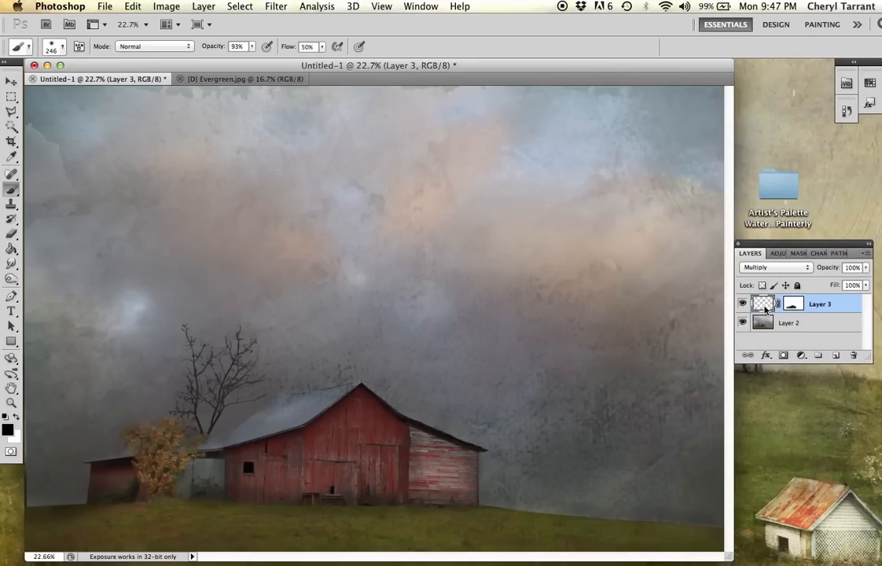
Step: Hide Layer 3 to reveal the original sky, then bring up File > Open for another texture
click(742, 304)
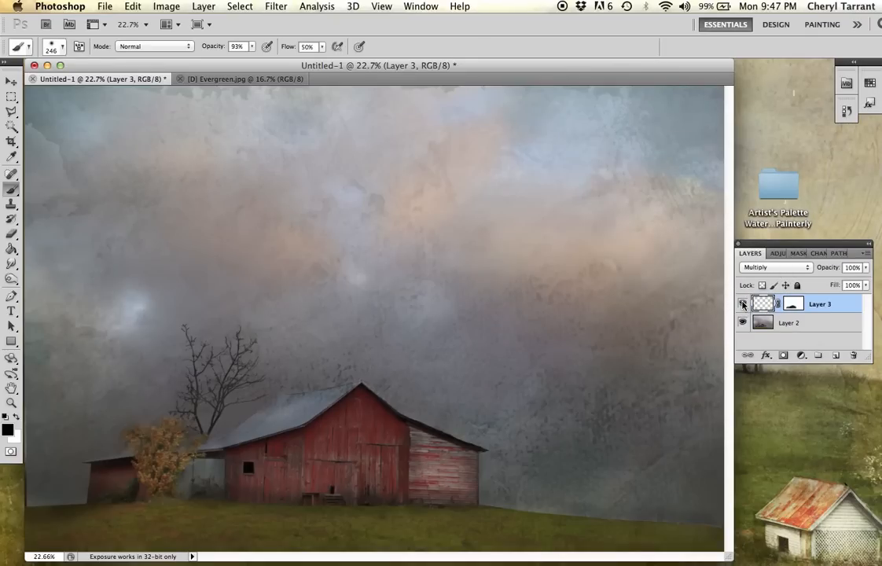
click(742, 305)
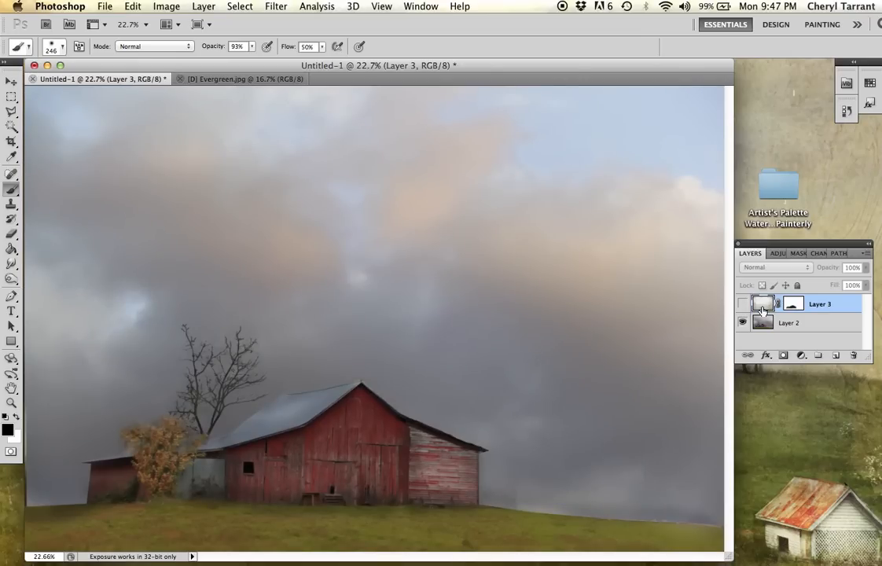
mouse_move(763, 305)
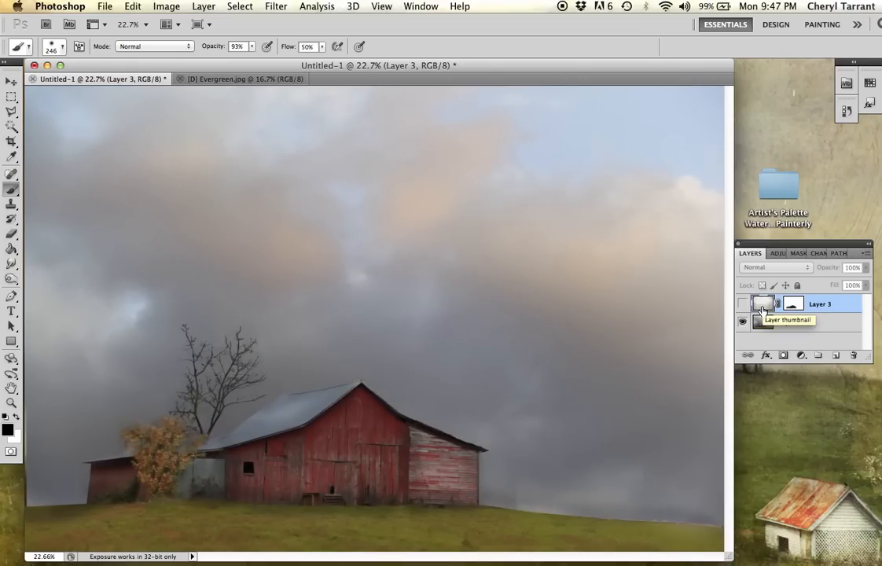
click(103, 6)
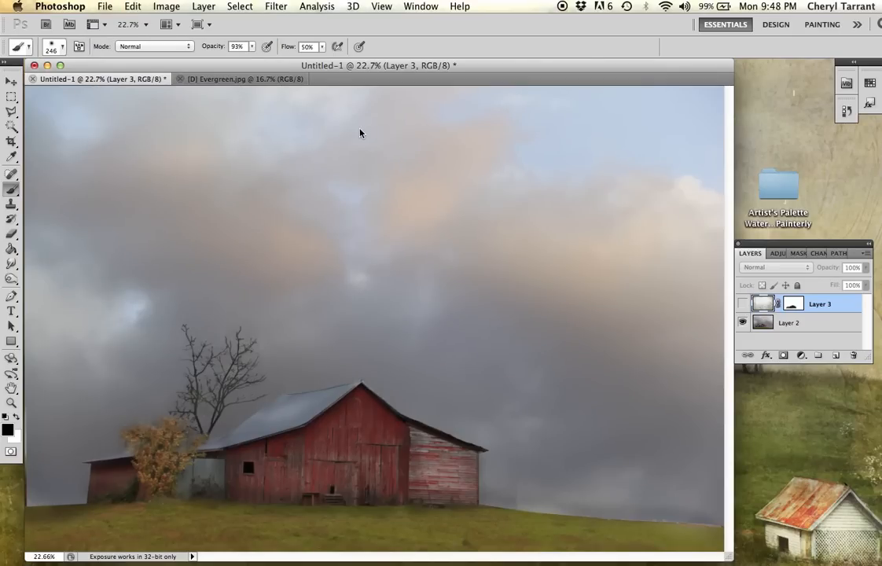
click(104, 6)
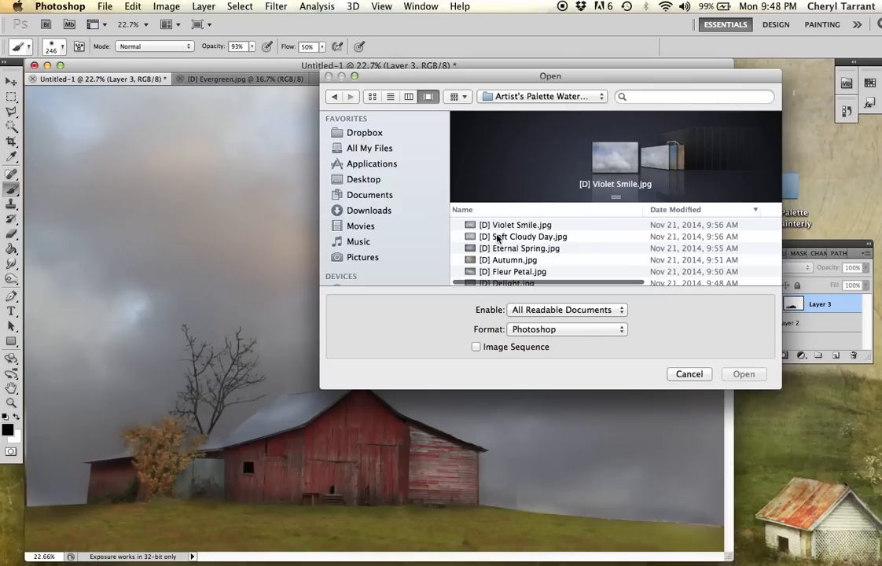
Step: Select Fleur Petal.jpg in the Open dialog and bring it in over the barn composition
scroll(down, 3)
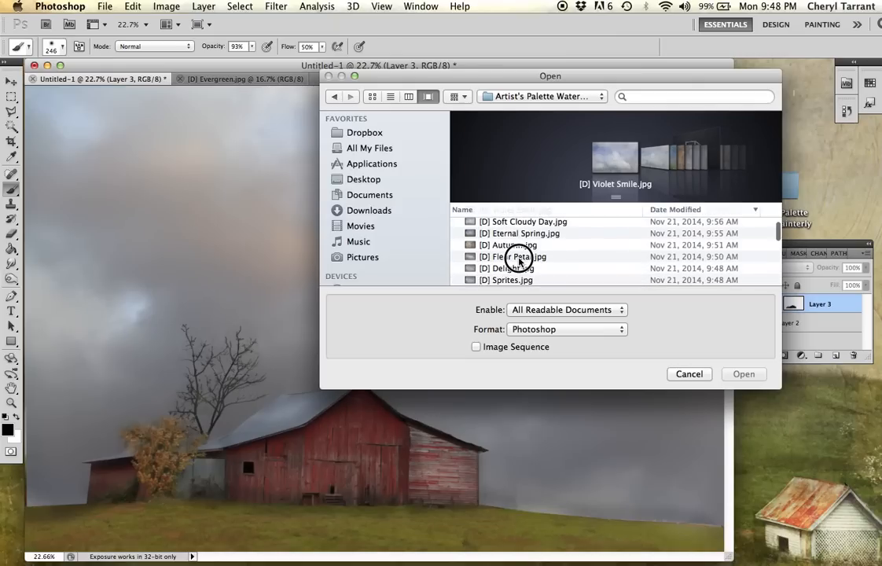
click(513, 257)
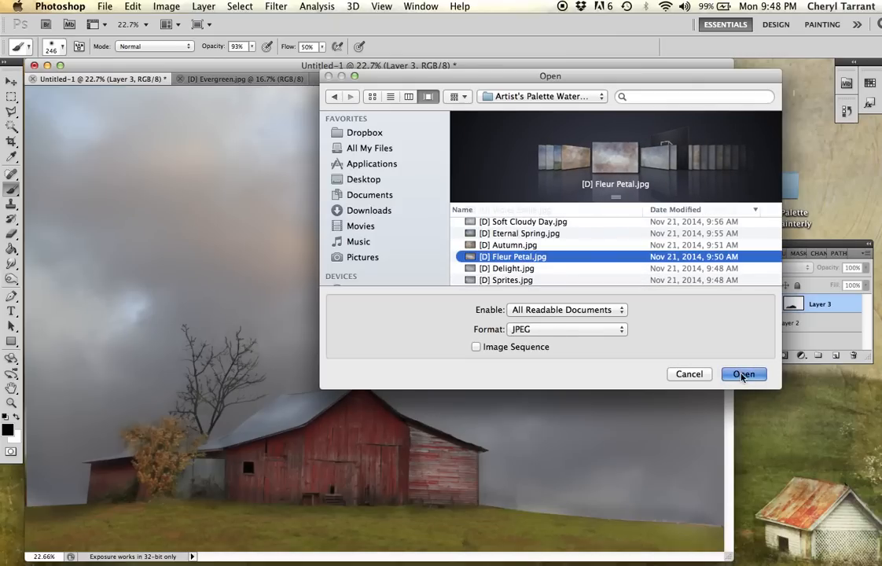
click(742, 374)
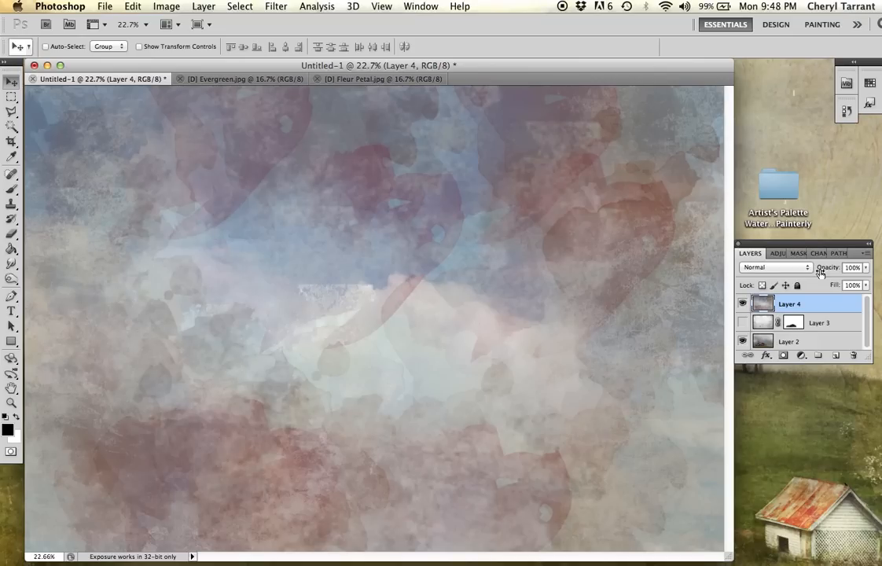
mouse_move(808, 268)
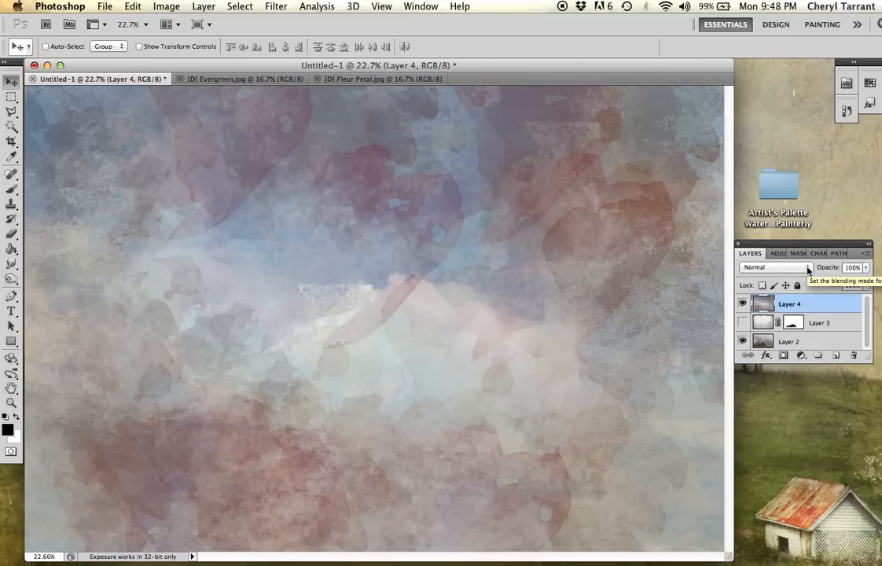
Step: Try Multiply then Overlay on the Fleur Petal layer, then compare against the plain barn photo
click(773, 268)
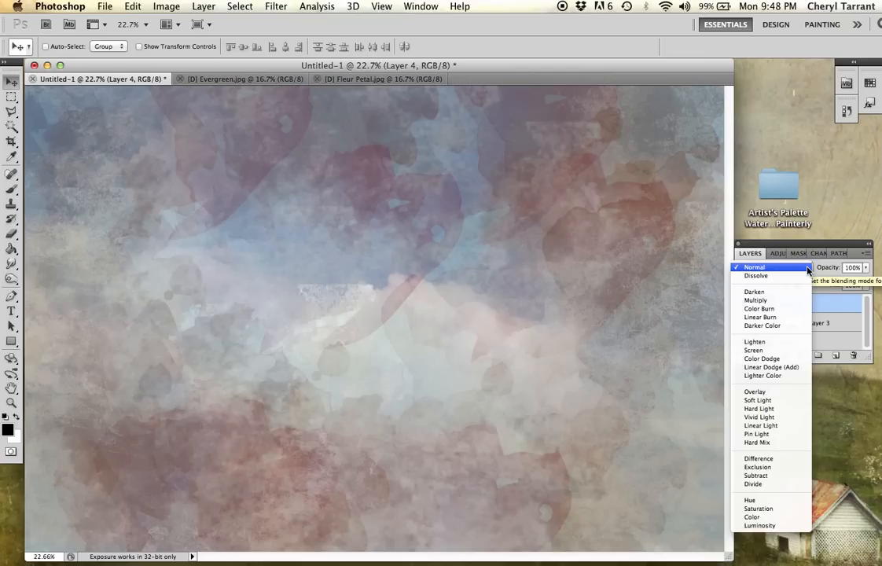
mouse_move(755, 300)
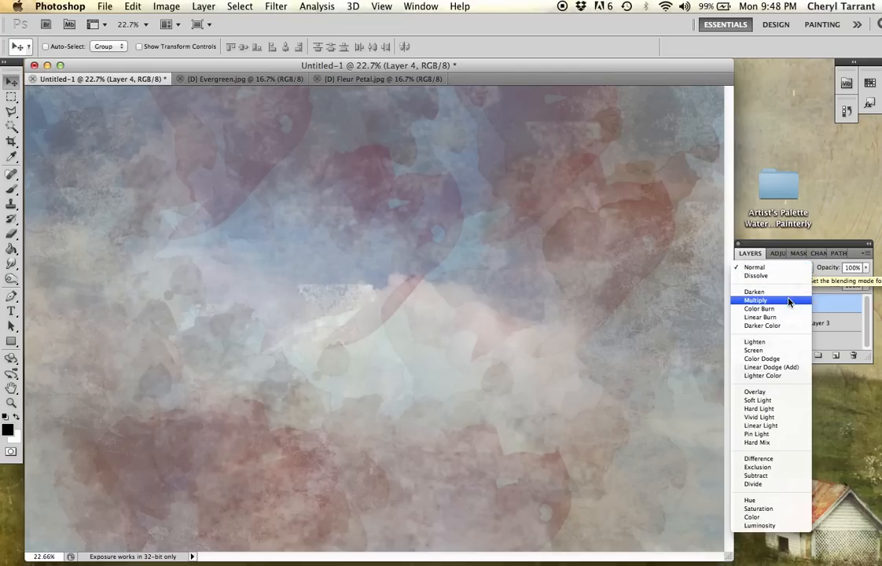
click(755, 300)
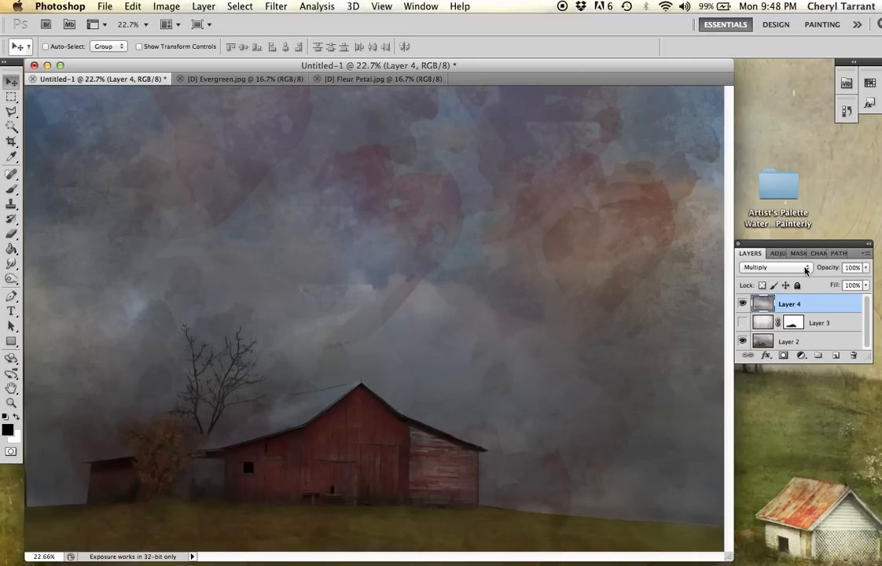
mouse_move(805, 267)
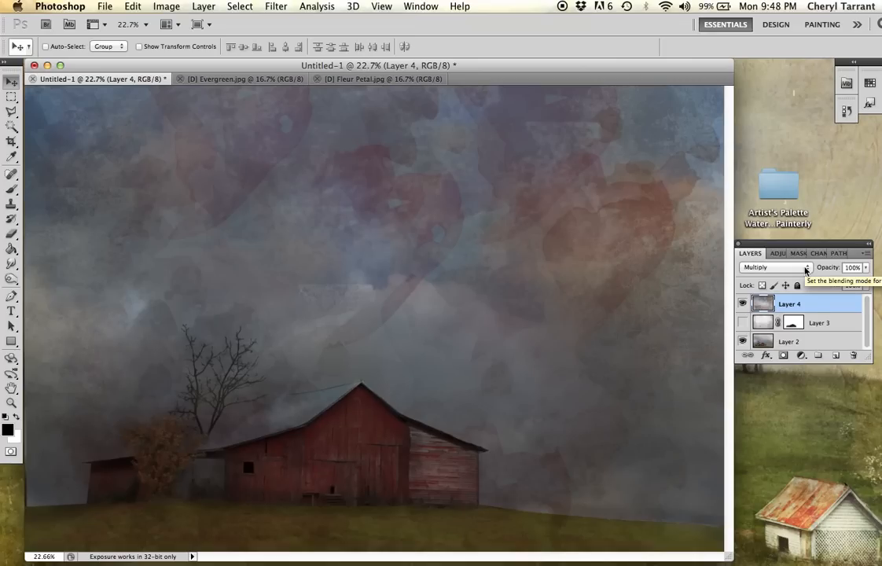
click(774, 267)
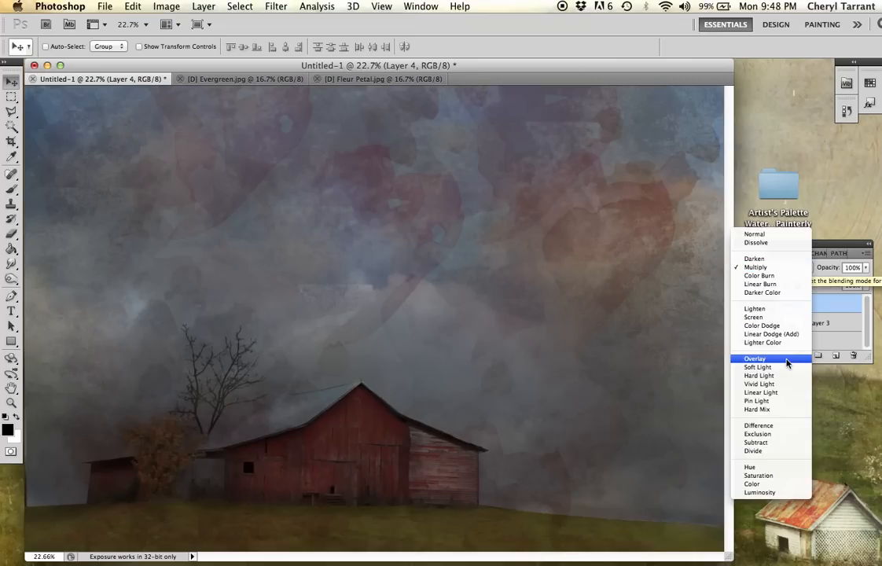
click(755, 358)
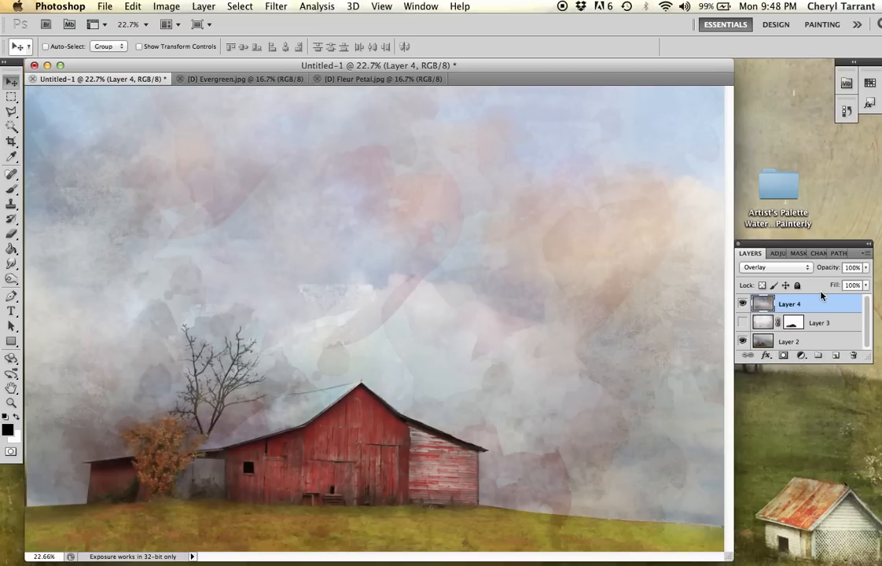
mouse_move(830, 314)
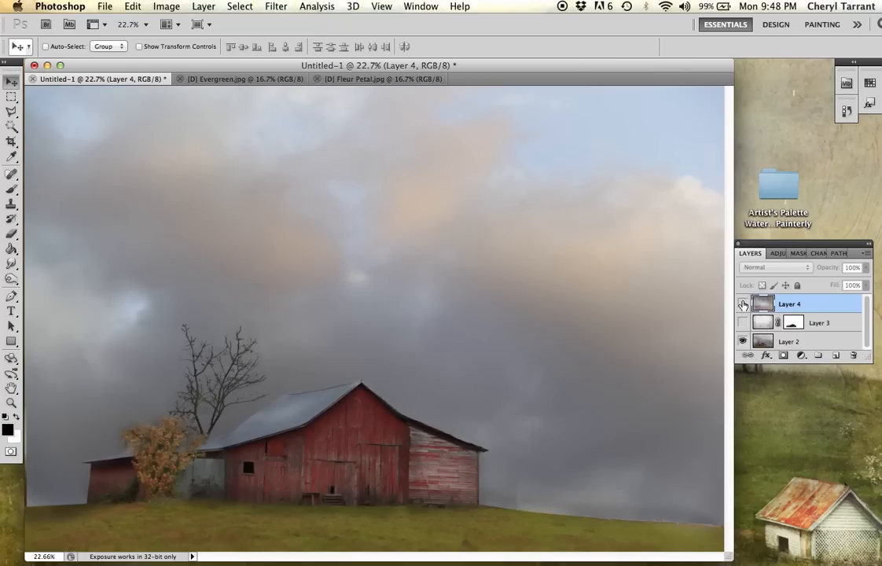
click(104, 6)
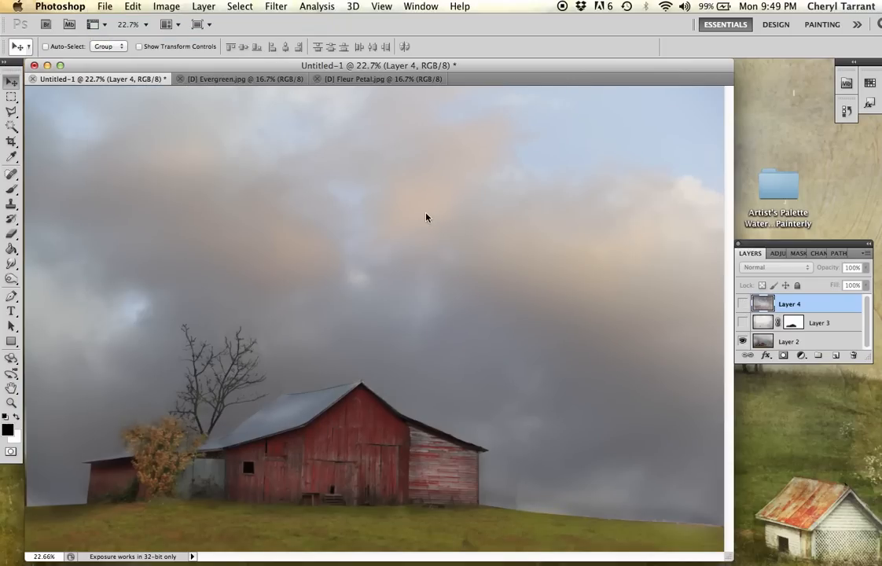
Step: Browse the Artist's Palette textures, previewing a few, and open Conch.jpg as its own document
click(103, 7)
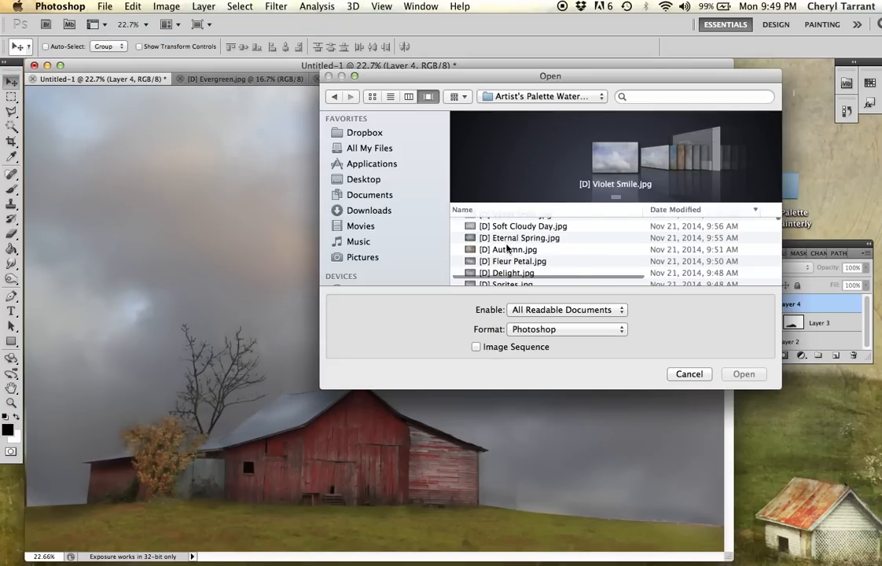
scroll(down, 3)
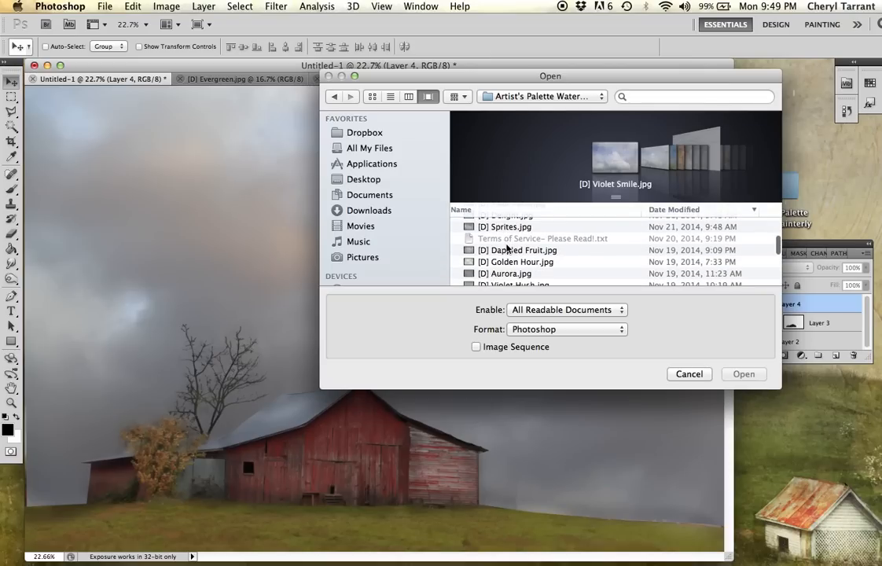
scroll(down, 3)
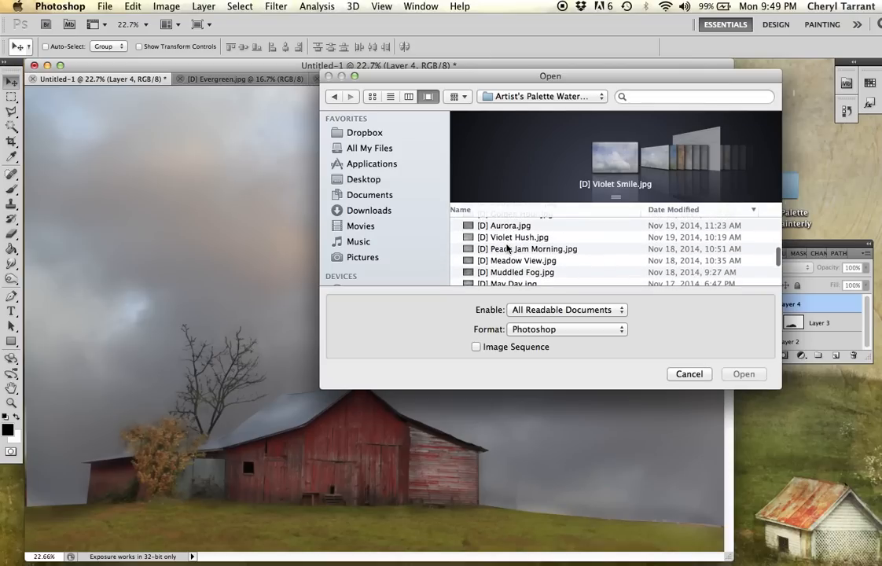
scroll(down, 3)
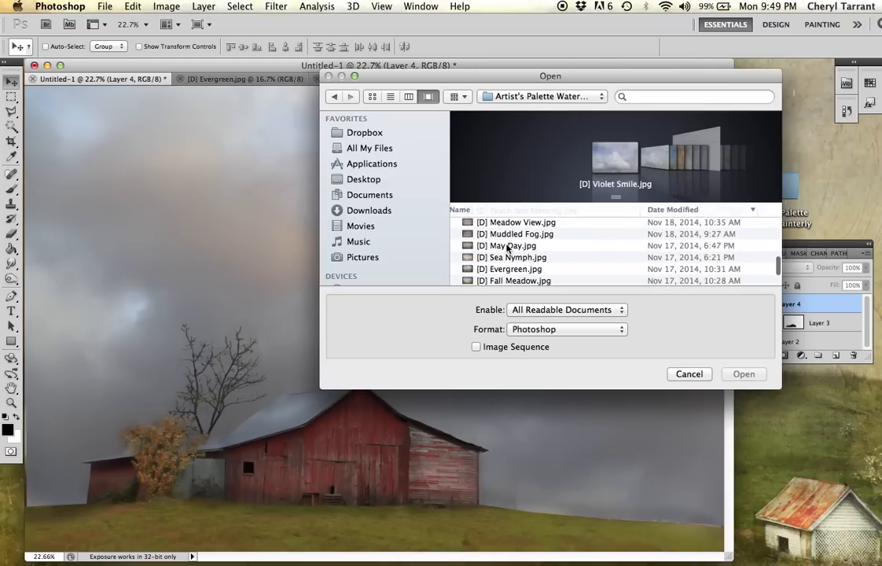
scroll(down, 3)
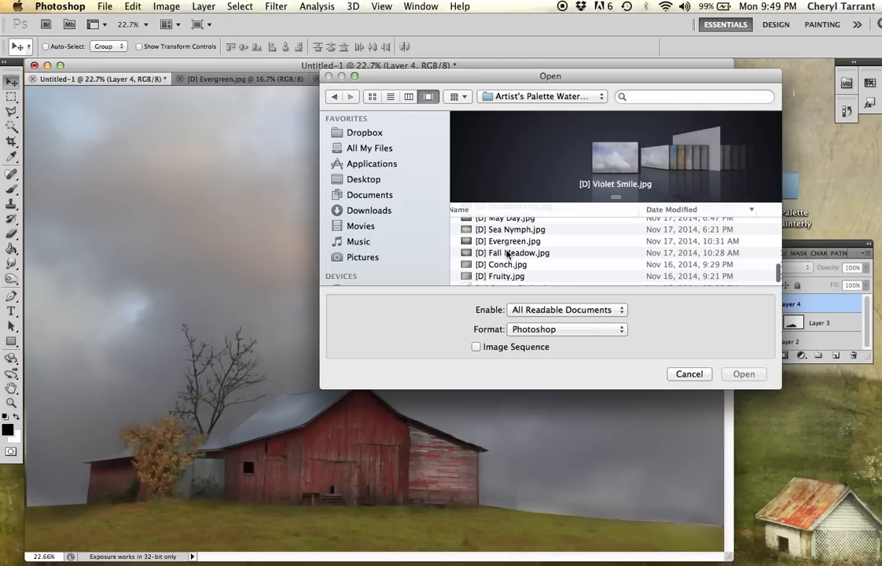
click(513, 252)
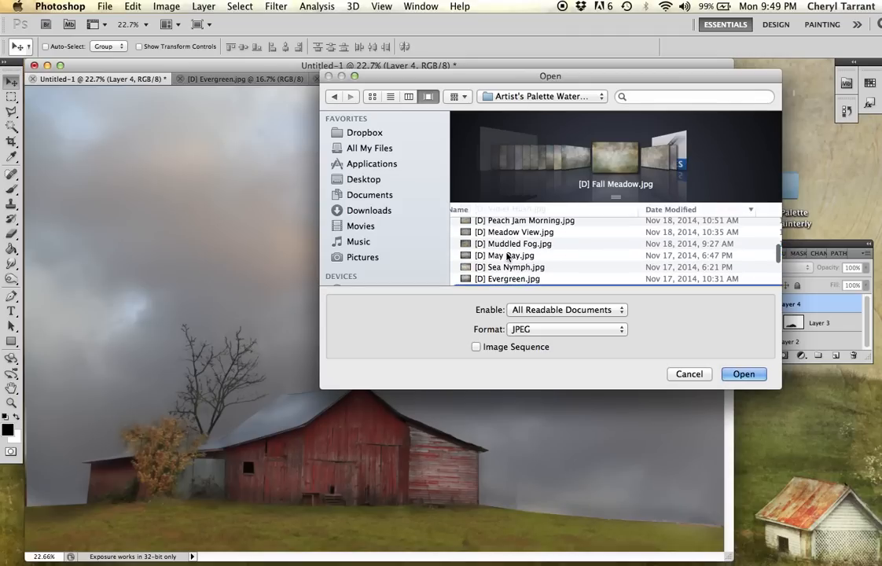
click(516, 250)
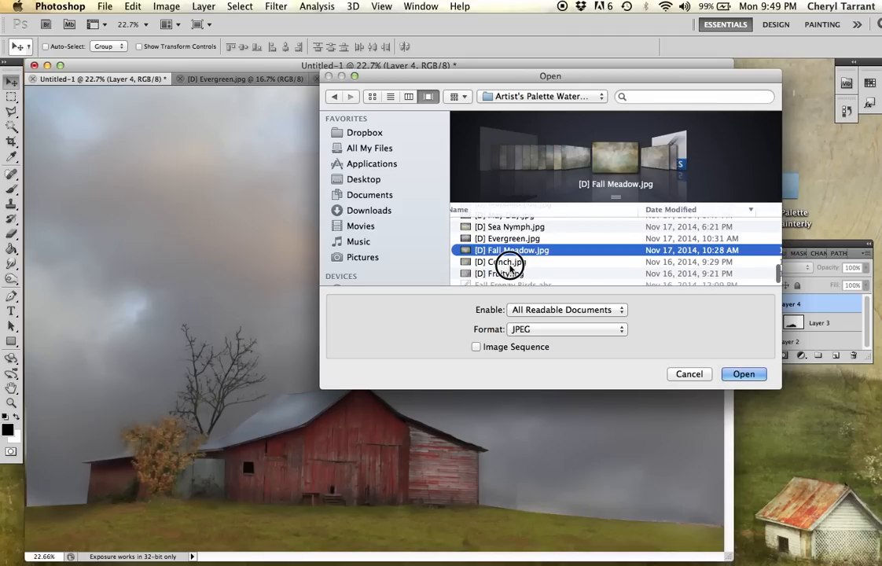
click(742, 375)
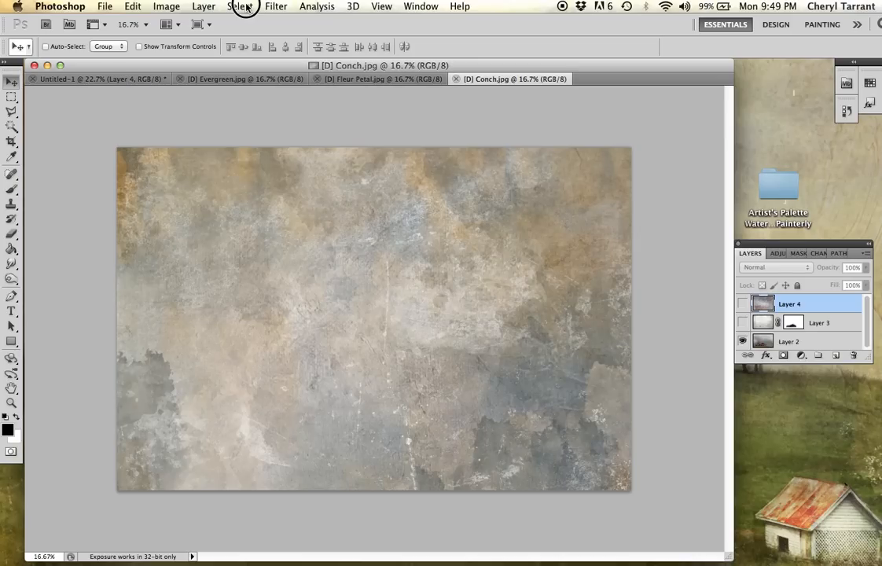
Step: Copy the whole Conch texture and paste it as a new layer over the barn photo
click(239, 6)
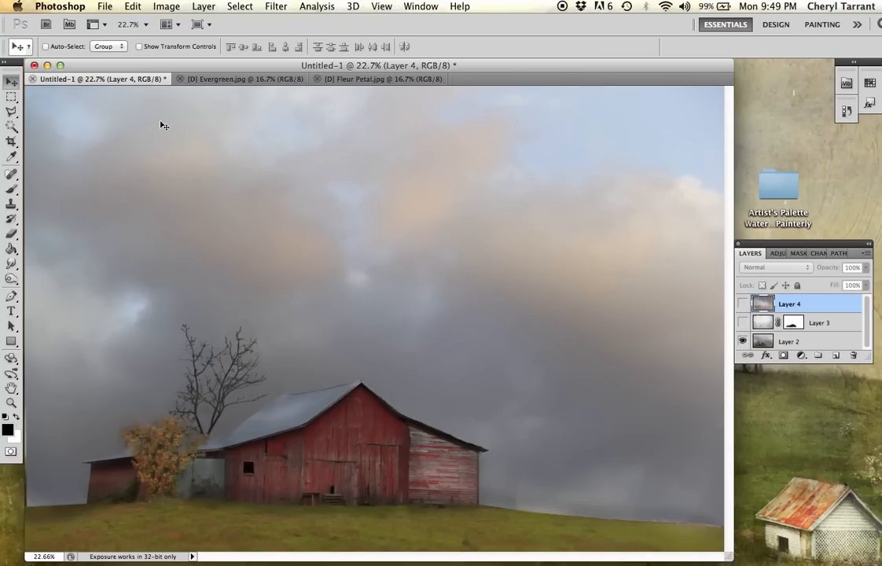
click(132, 6)
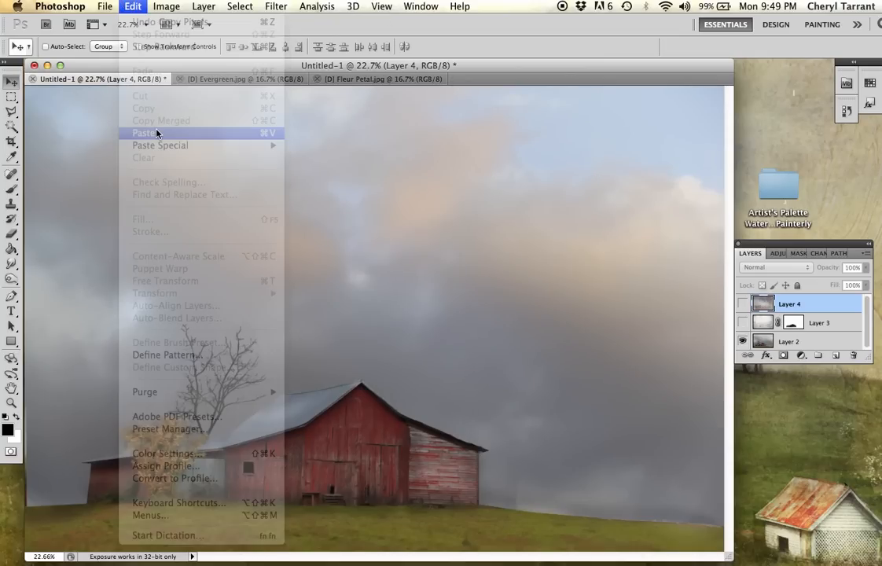
click(145, 132)
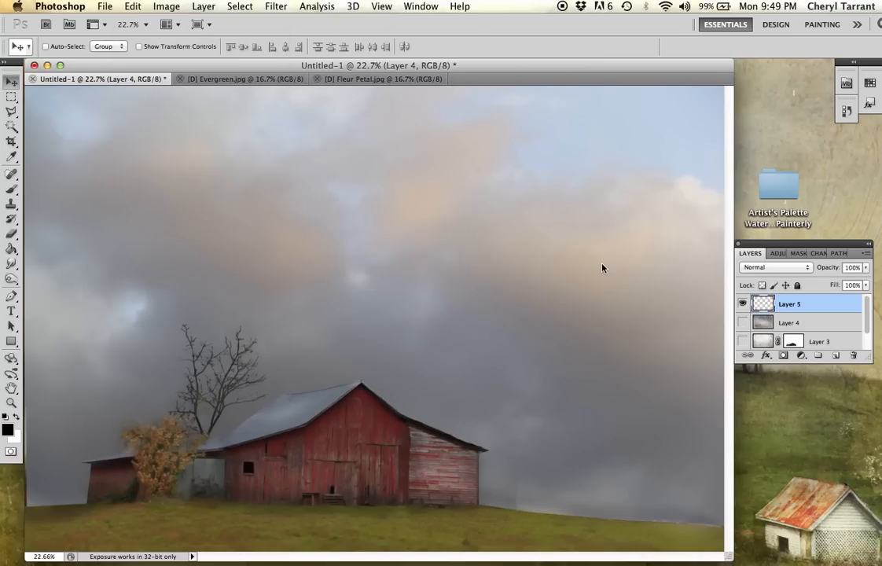
Step: Try Multiply then Overlay on the Conch layer, then hide it
click(774, 267)
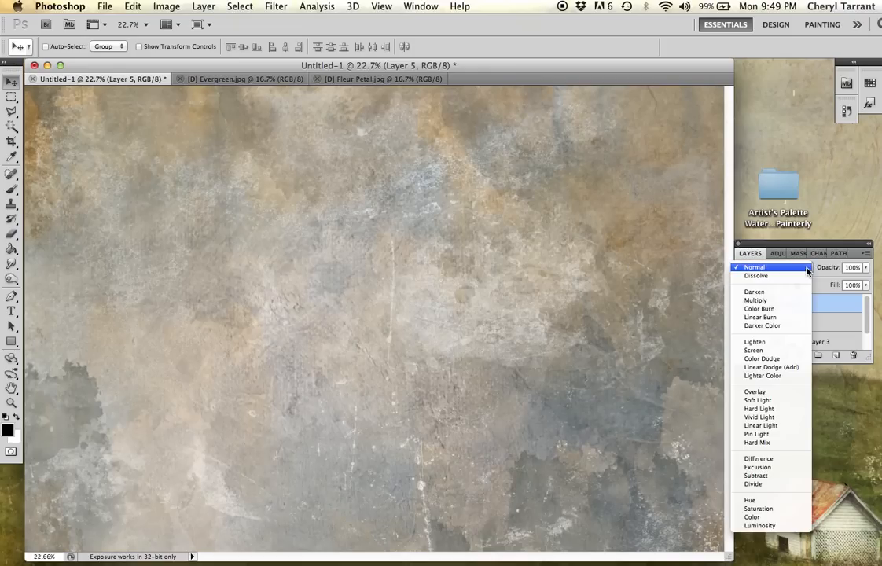
click(754, 300)
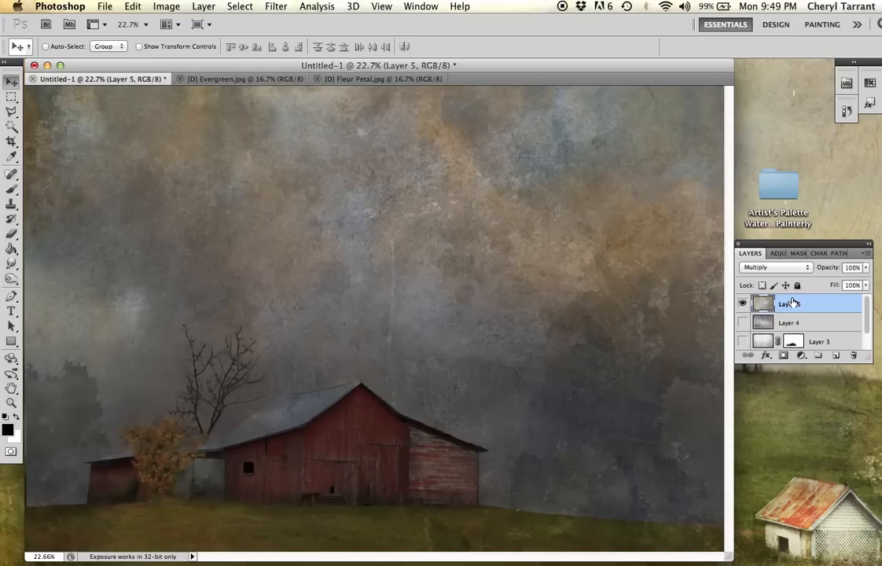
click(774, 268)
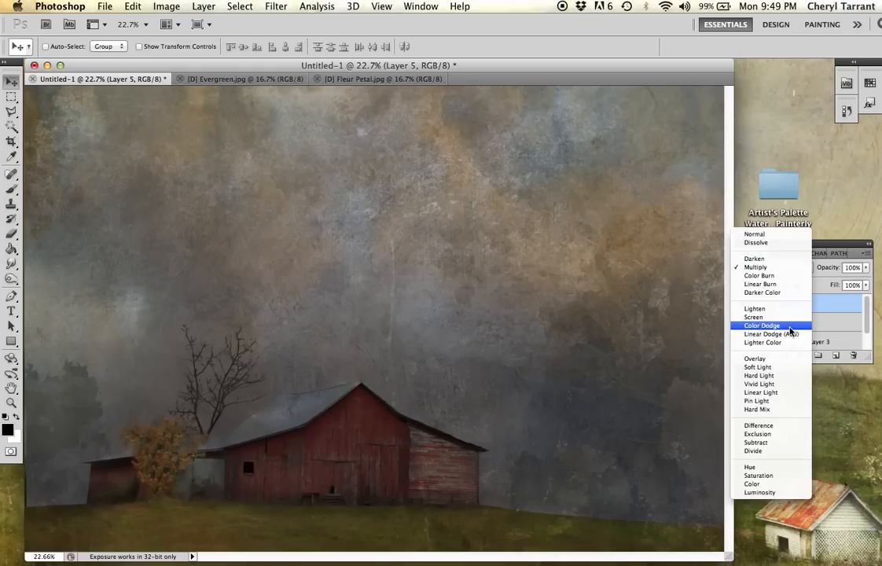
click(755, 358)
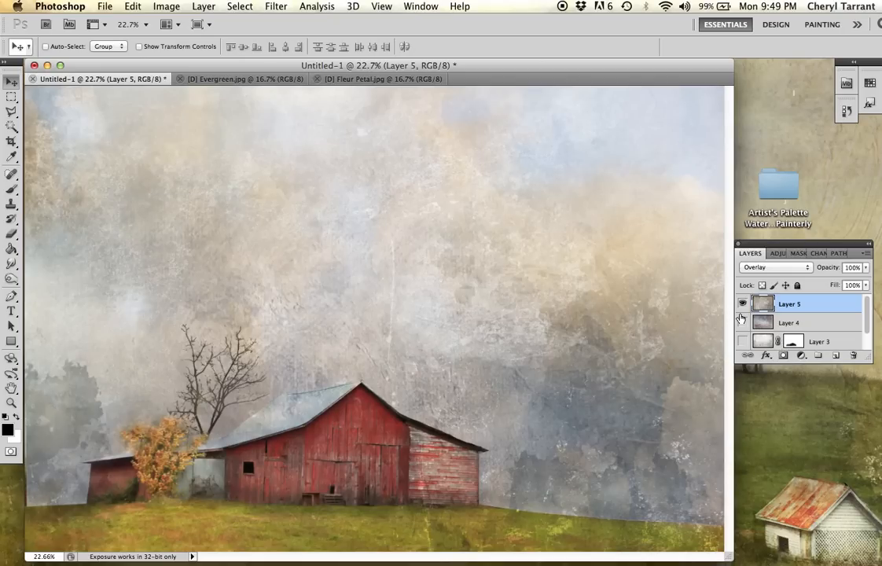
click(742, 305)
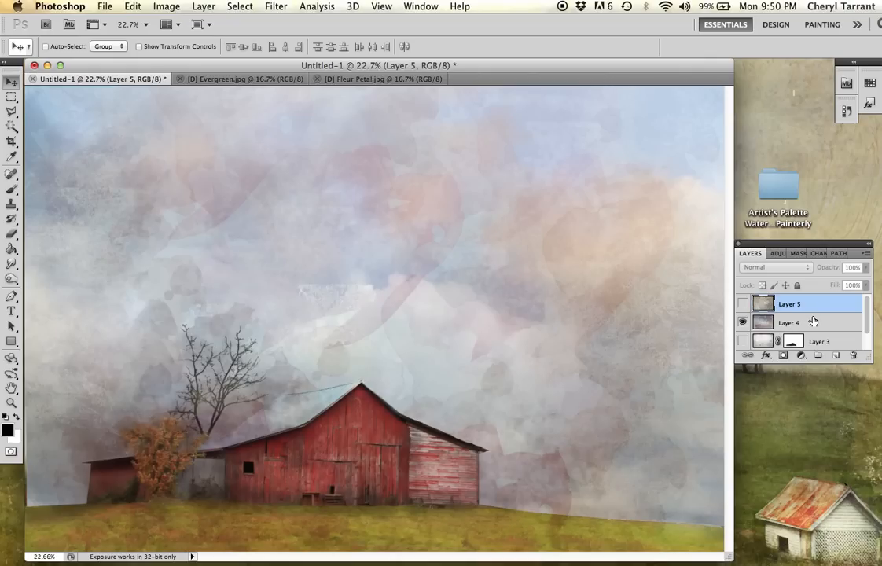
Step: Make Layer 4 active and switch to the Brush tool
click(789, 322)
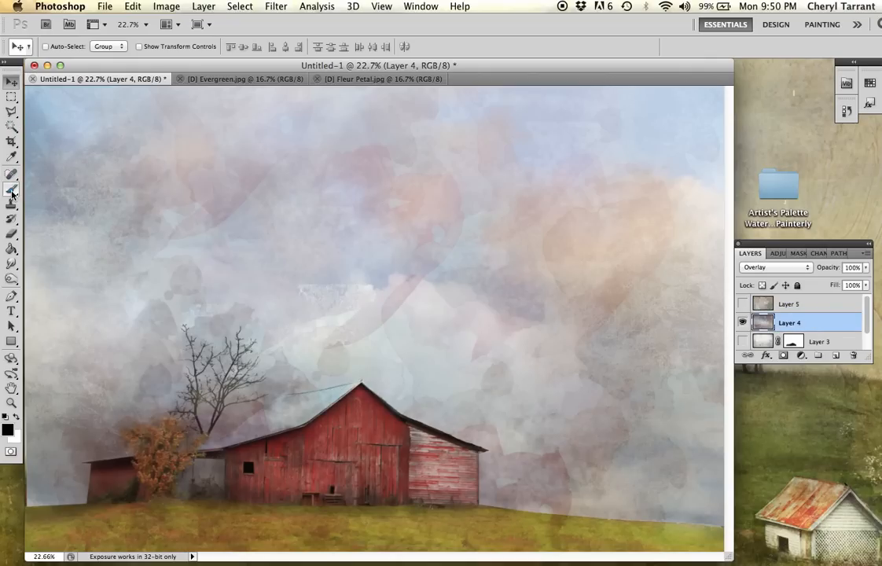
click(11, 189)
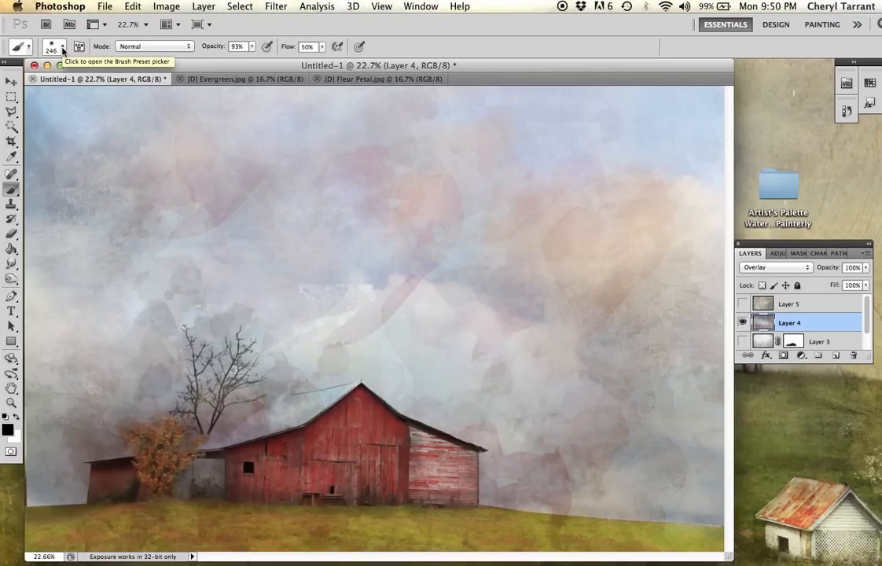
Step: Load Fall Frenzy Birds.abr from the brush preset picker's Load Brushes command
click(62, 47)
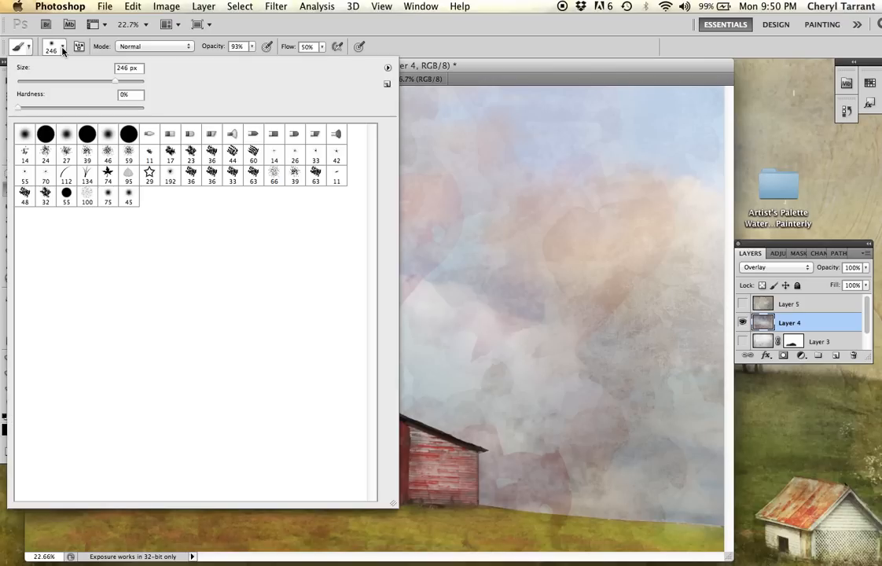
mouse_move(390, 71)
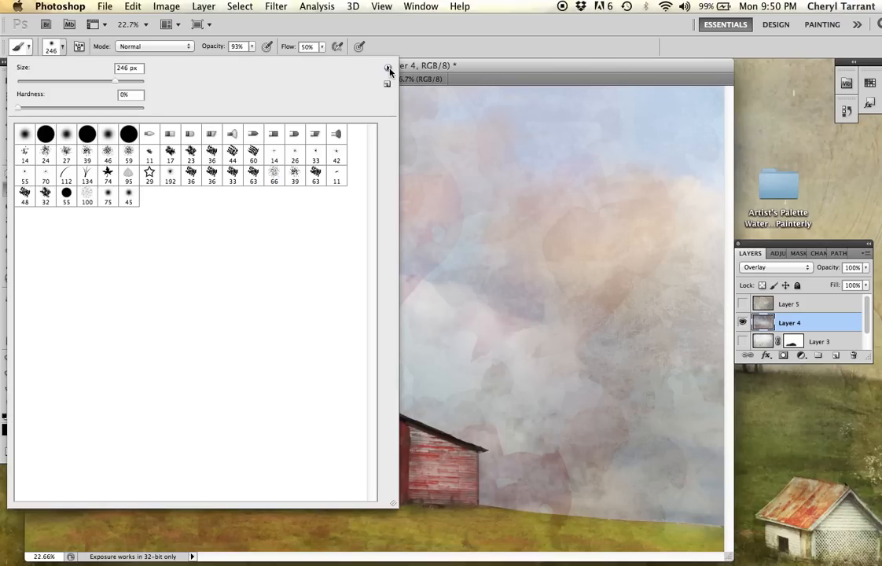
click(387, 69)
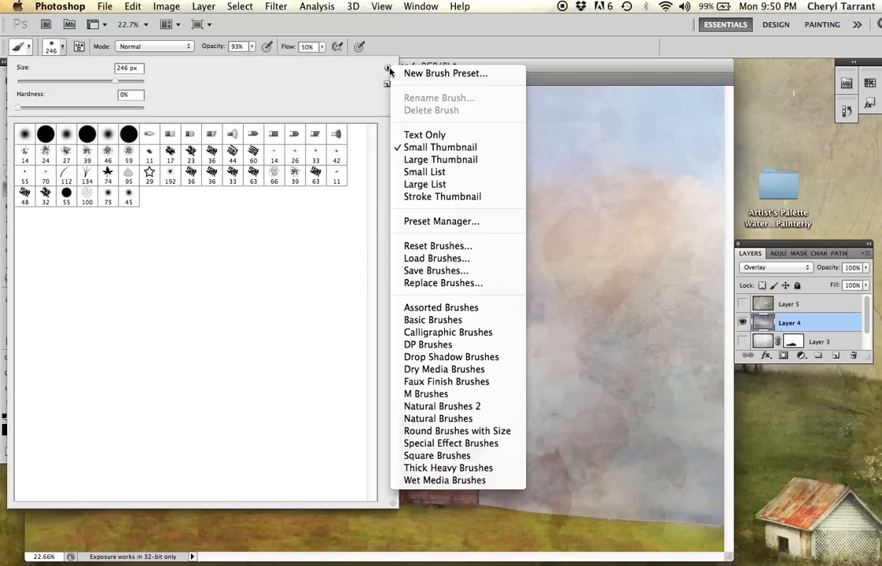
mouse_move(436, 258)
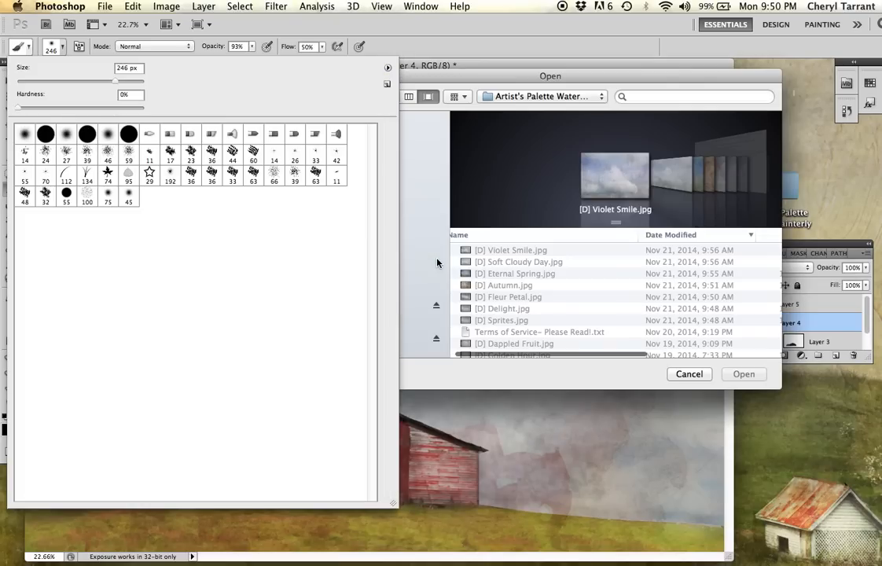
scroll(down, 3)
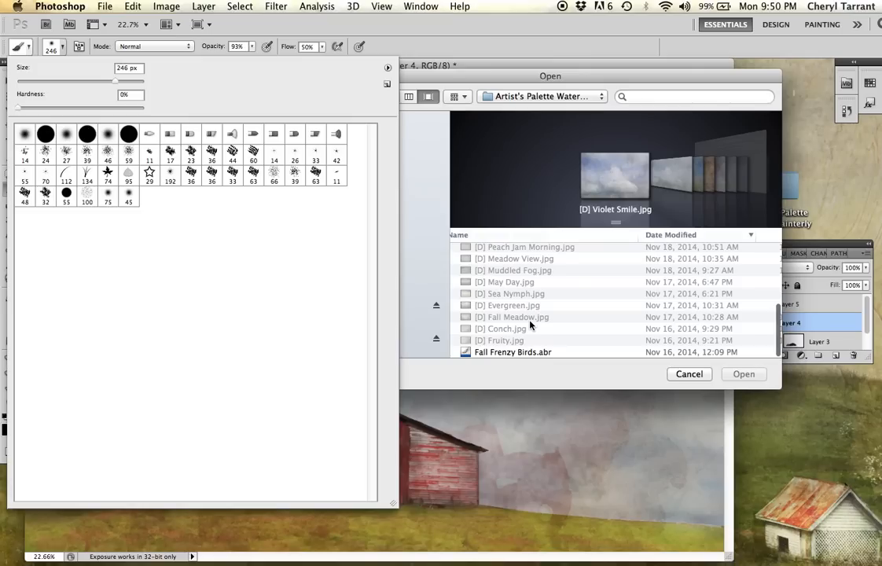
mouse_move(532, 355)
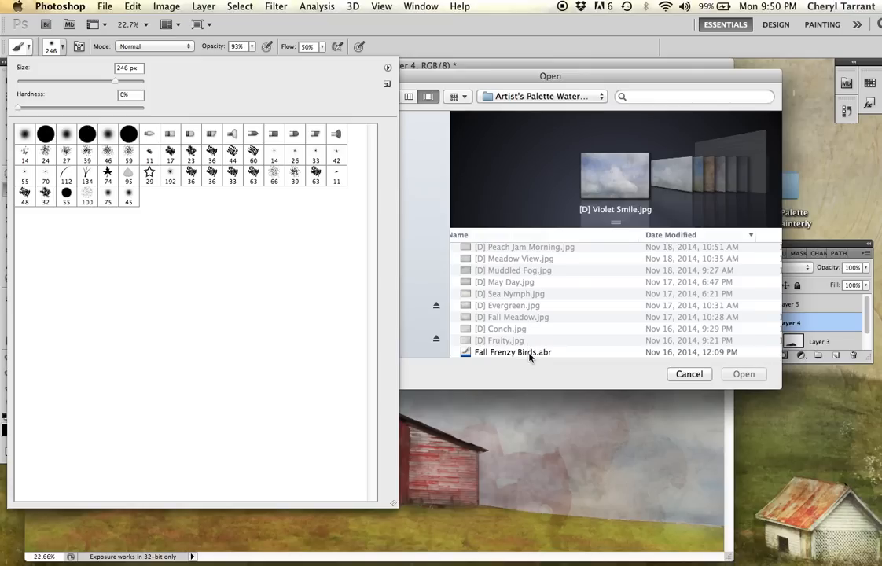
click(528, 352)
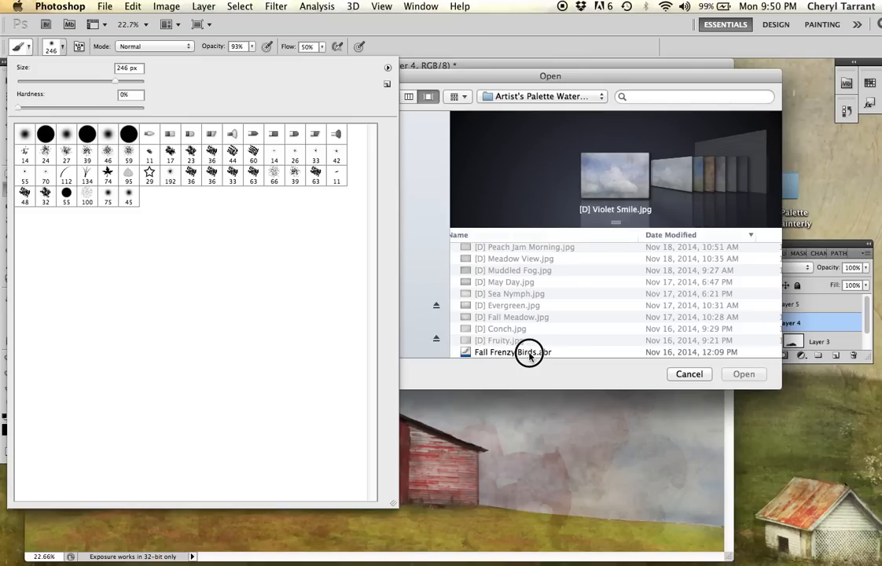
click(512, 352)
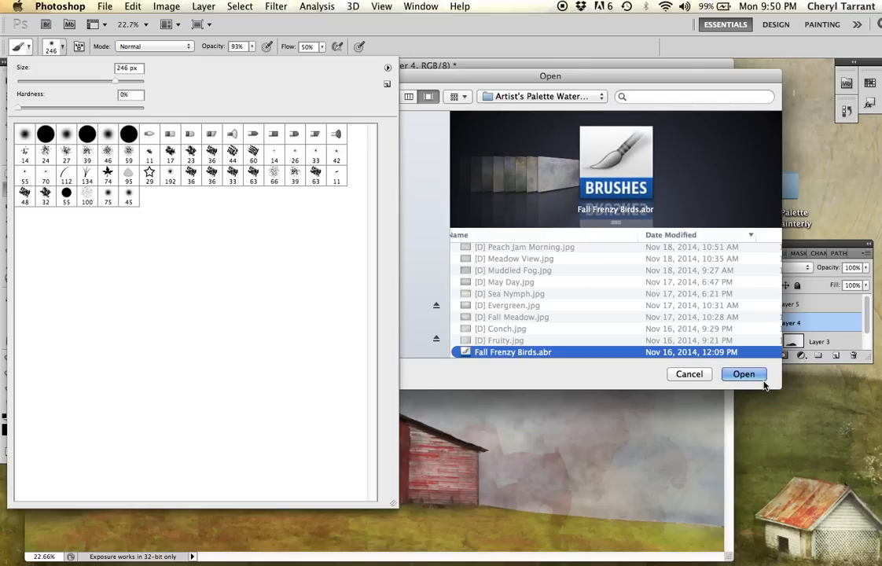
click(744, 374)
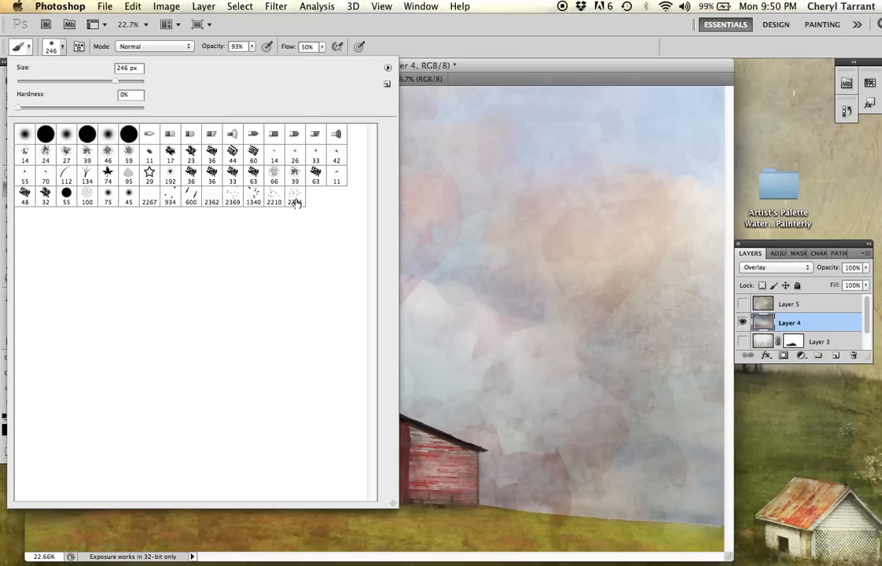
Step: Choose a bird brush from the new set and raise brush opacity to about 97%
click(294, 194)
text(960)
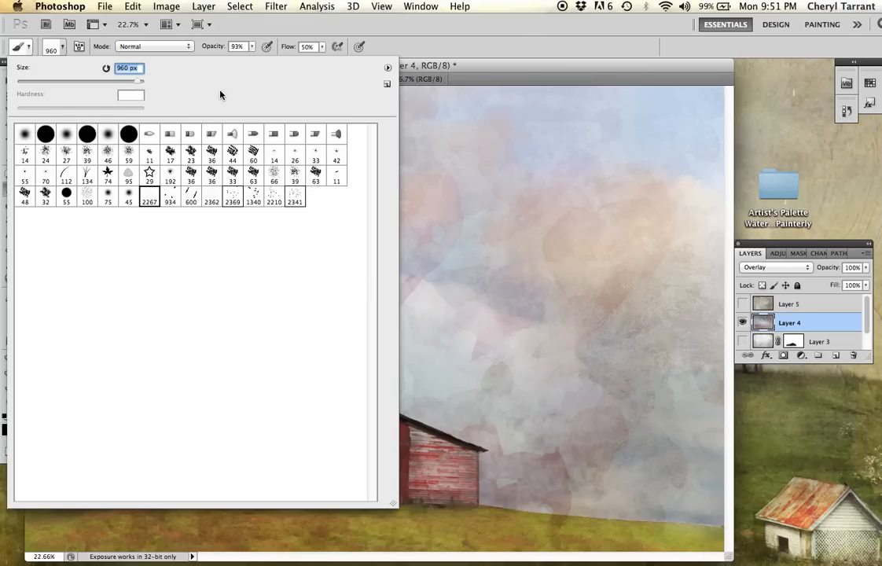
mouse_move(138, 86)
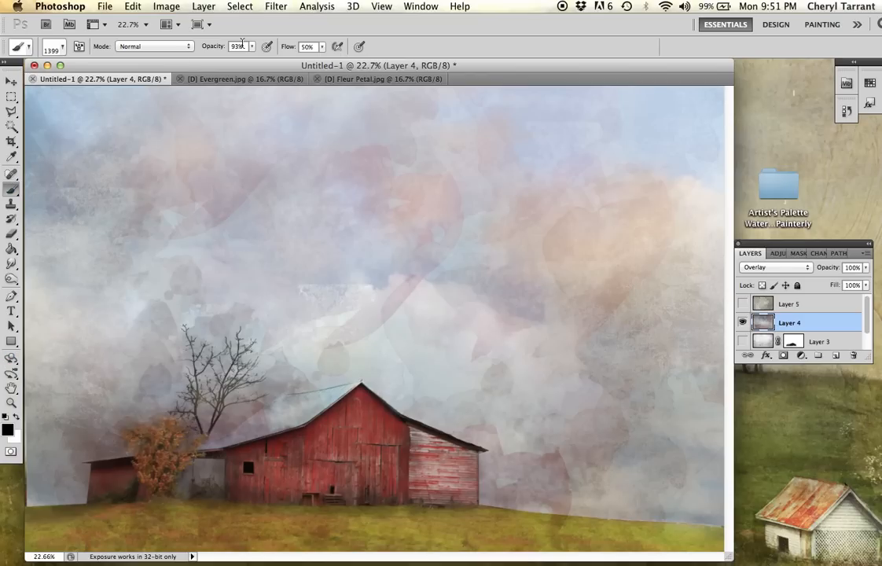
click(251, 48)
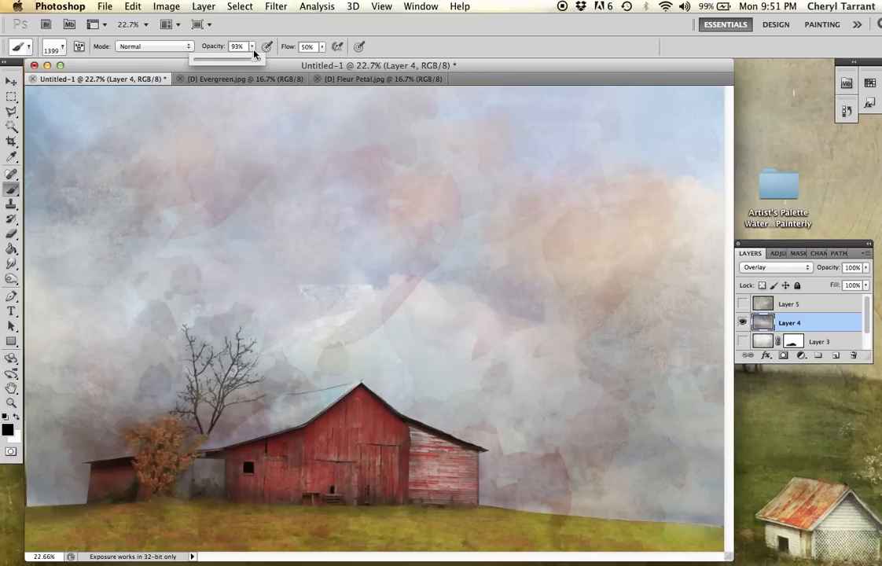
drag(252, 57, 258, 57)
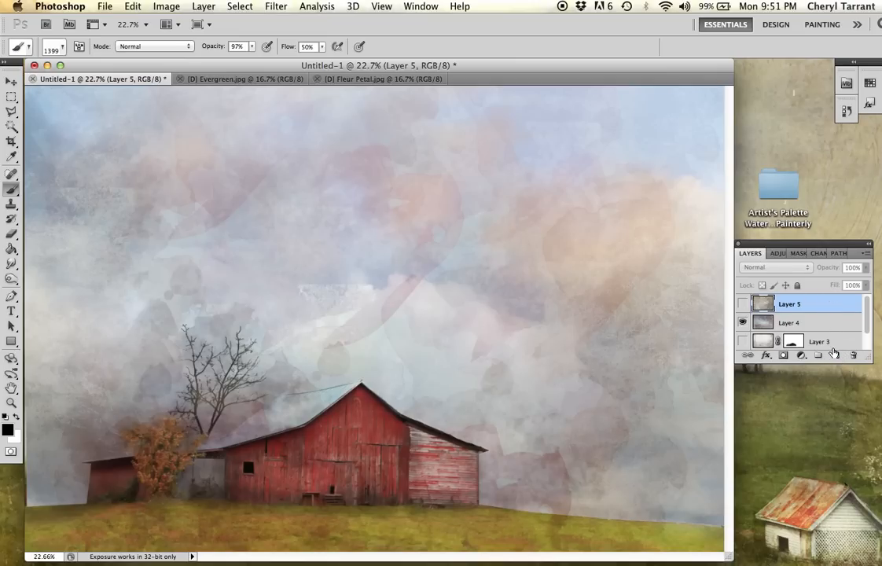
mouse_move(835, 356)
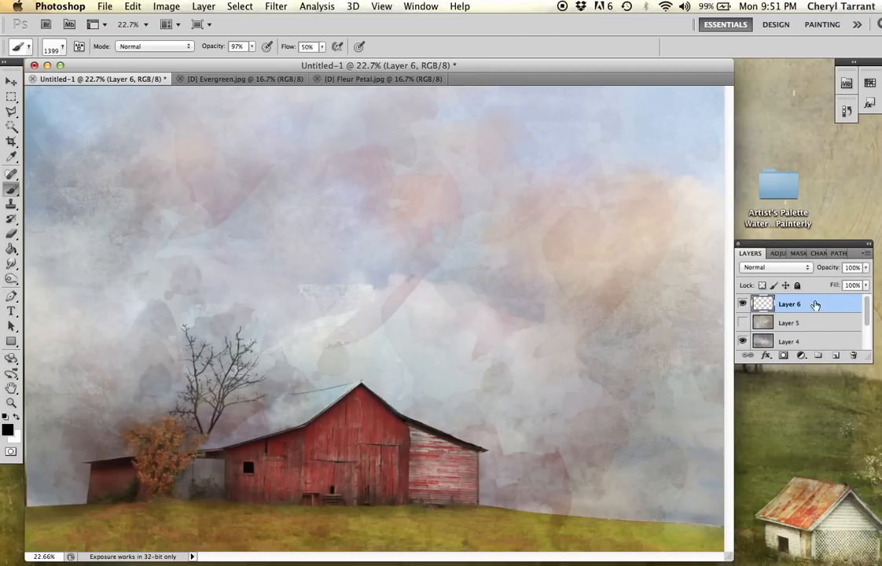
mouse_move(772, 305)
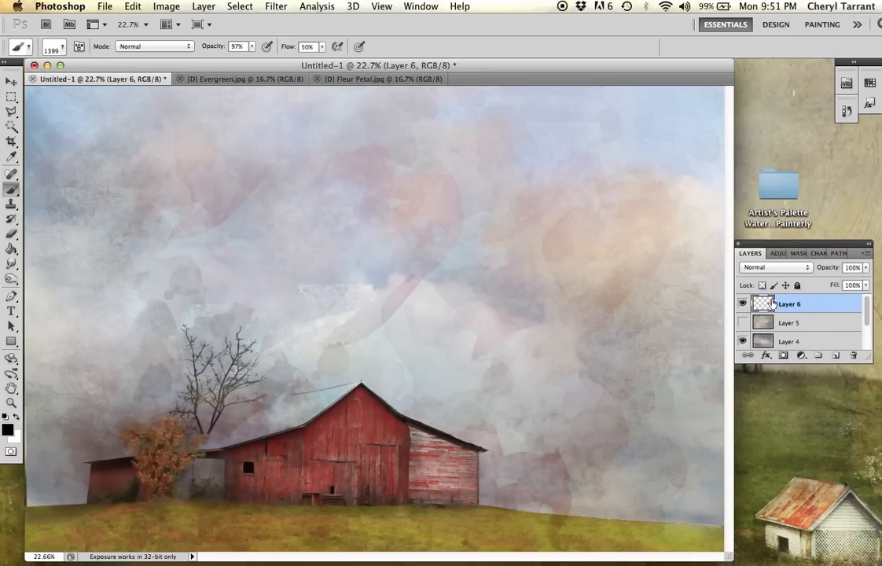
Step: Stamp a flock of small black birds into the sky on a new layer
scroll(down, 3)
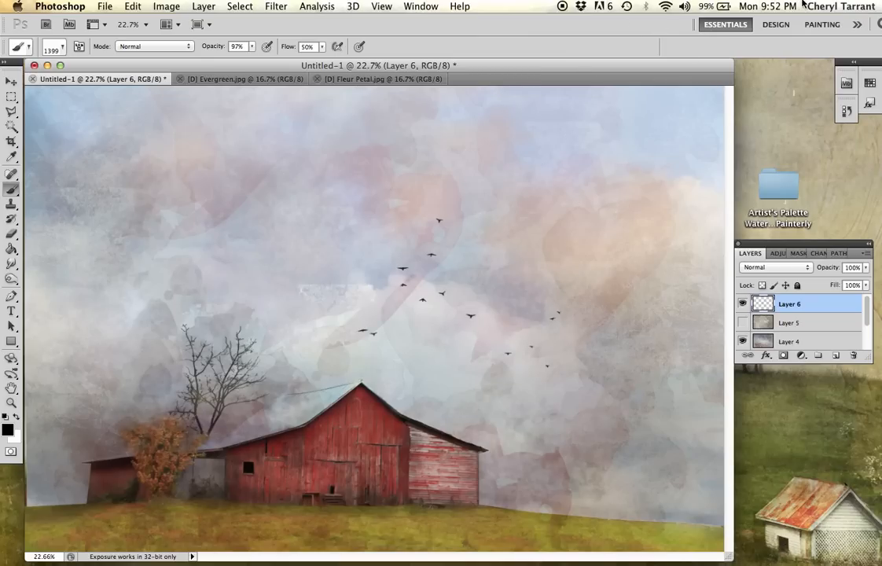
mouse_move(804, 6)
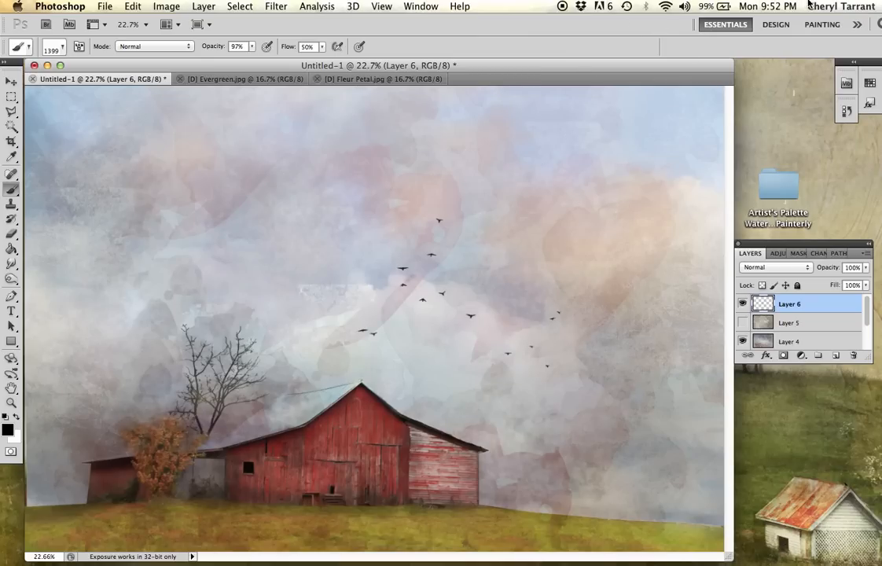